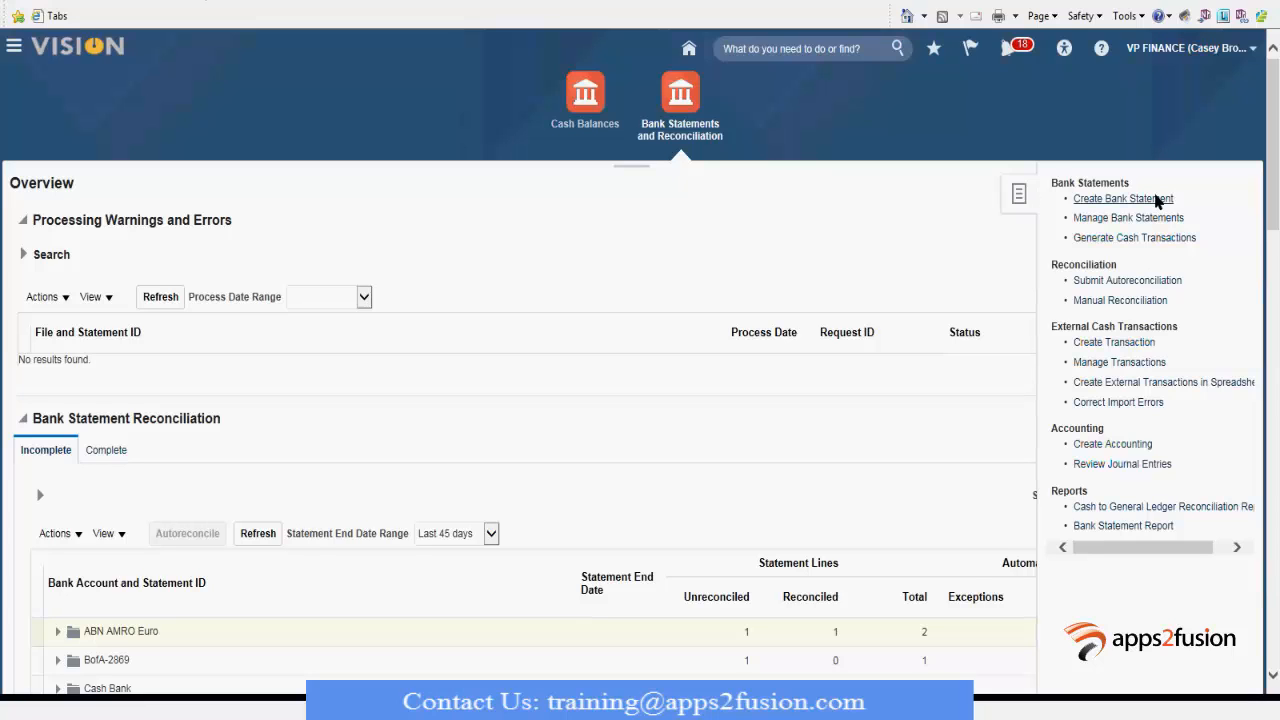
{"action": "mouse_move", "coordinate": [704, 438]}
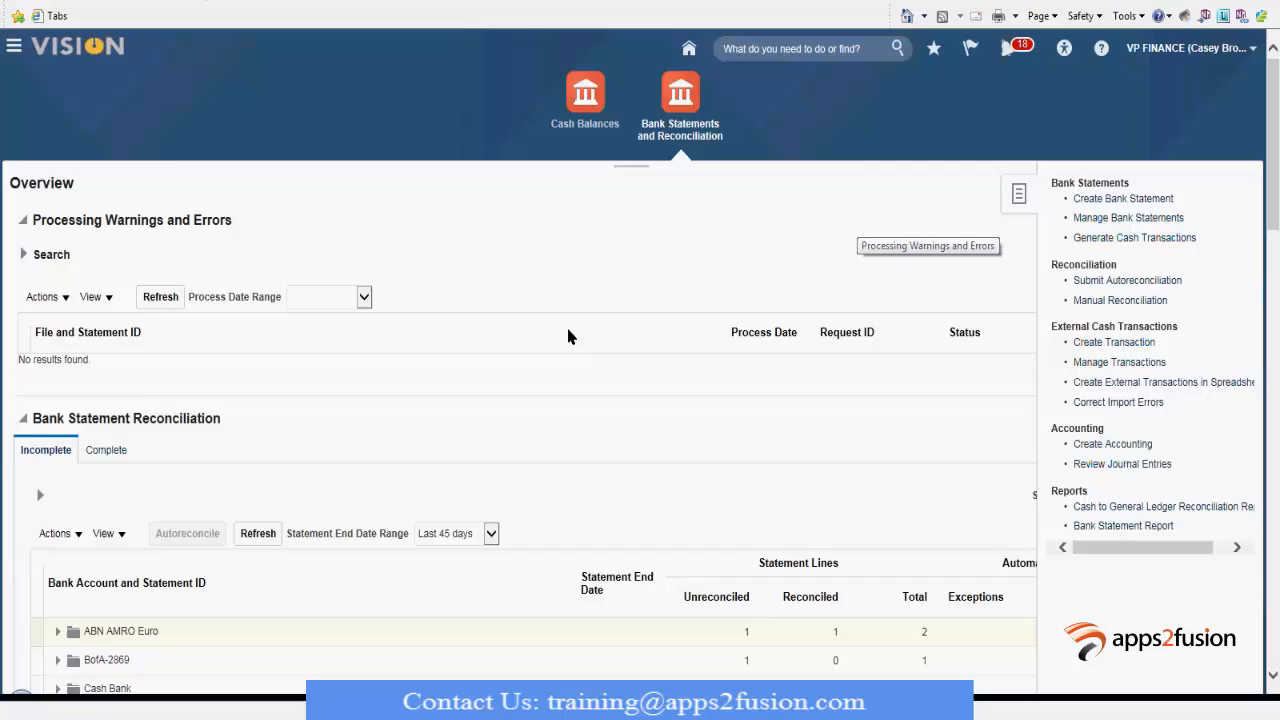
Step: Begin a new manual bank statement on the ABN AMRO Euro bank account
{"action": "left_click", "coordinate": [1124, 198]}
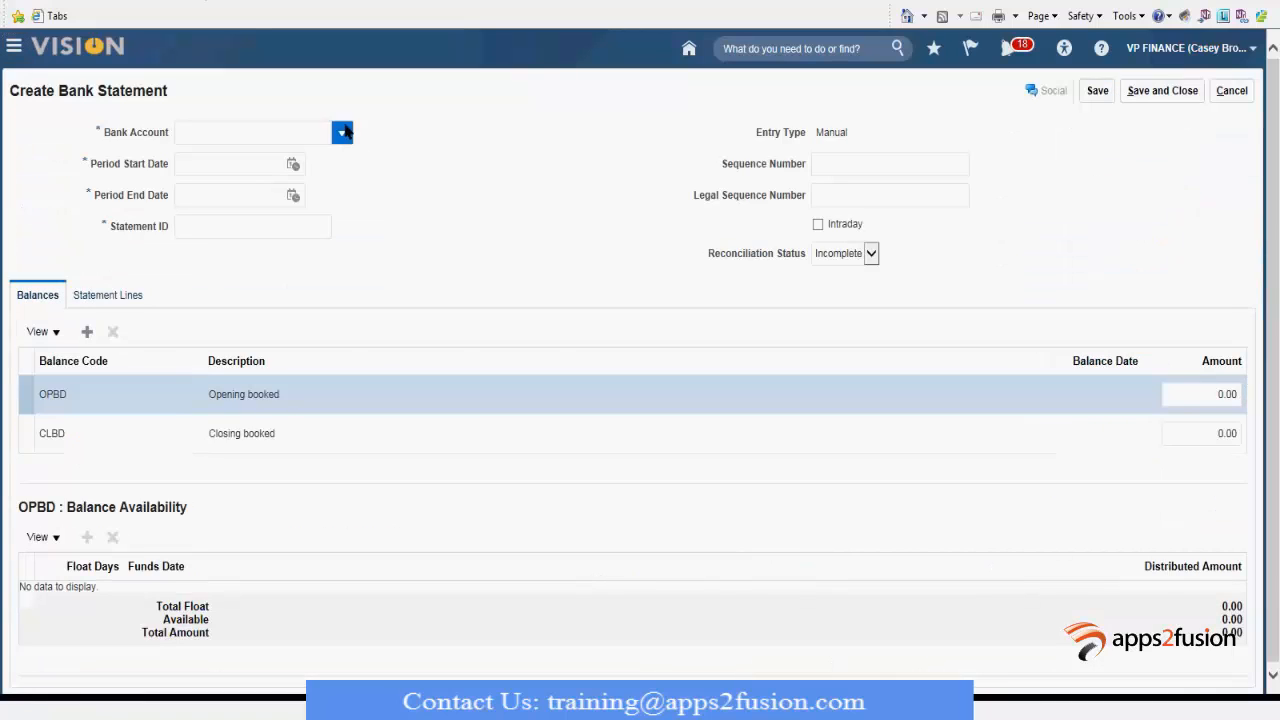
{"action": "left_click", "coordinate": [342, 132]}
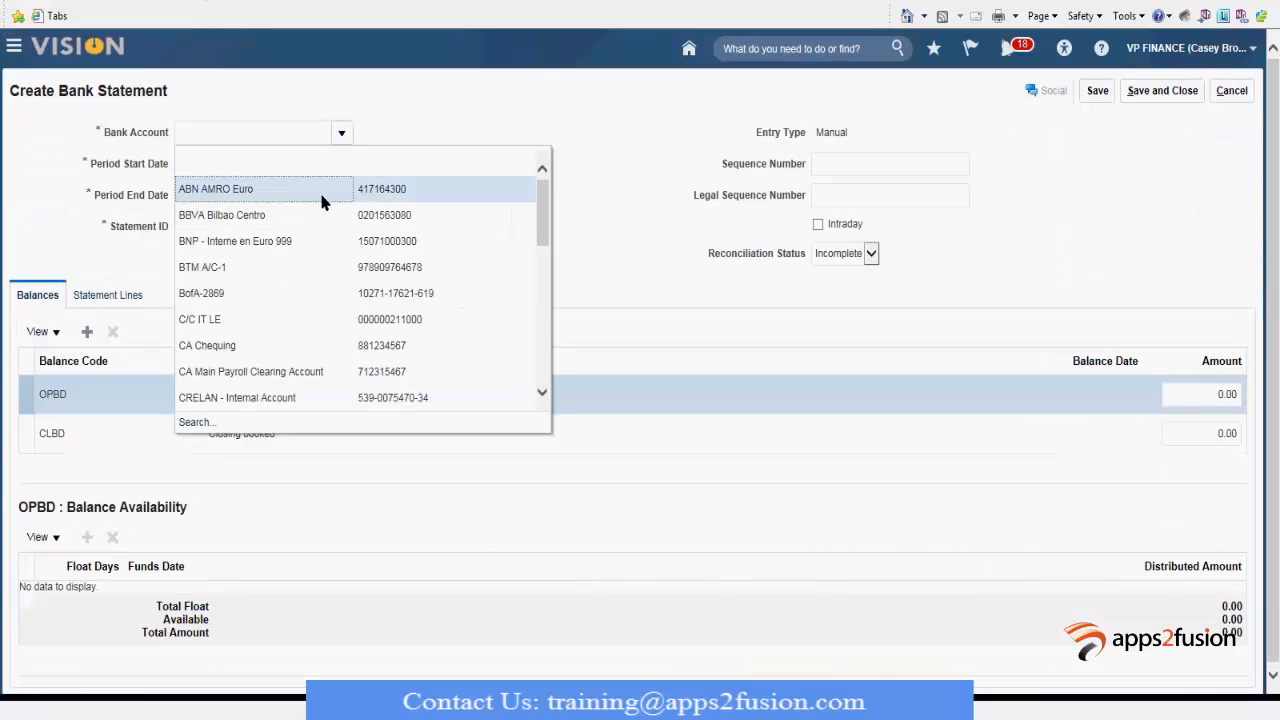
{"action": "left_click", "coordinate": [216, 188]}
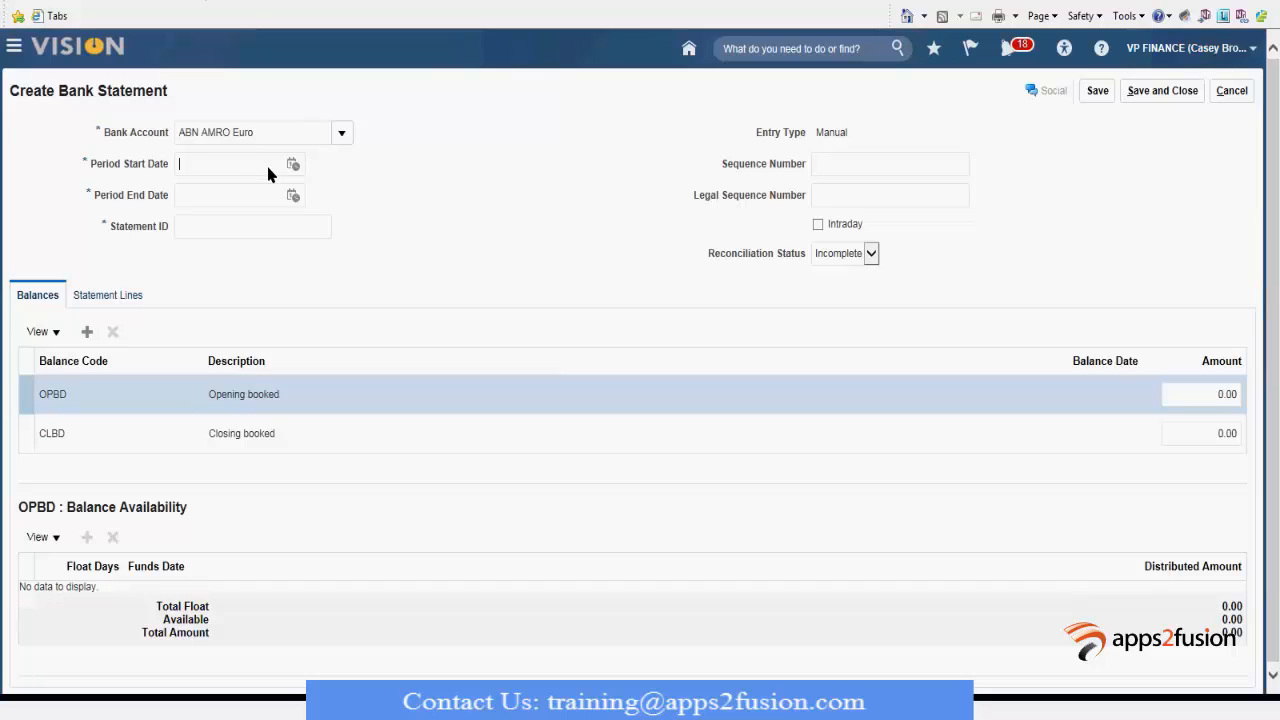
Step: Enter the period 1/1/17 to 1/31/17 and statement ID 232324
{"action": "type", "text": "1/1/17"}
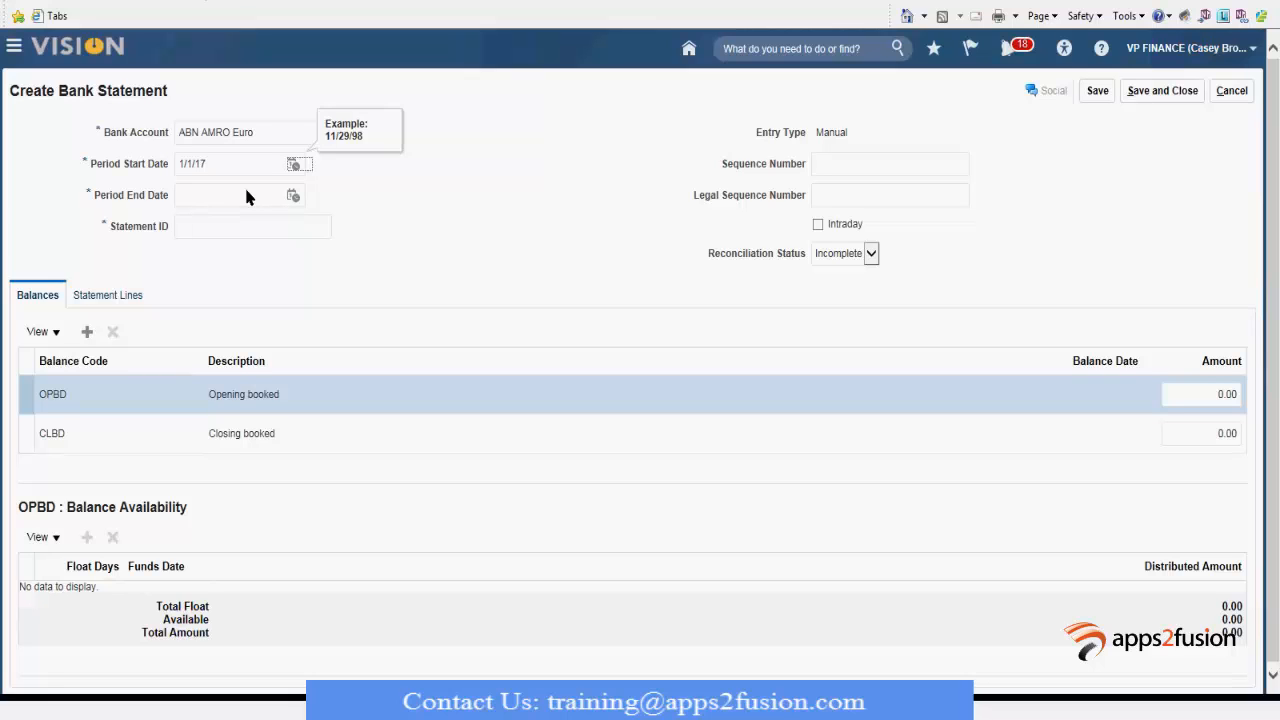
{"action": "type", "text": "1/31/17"}
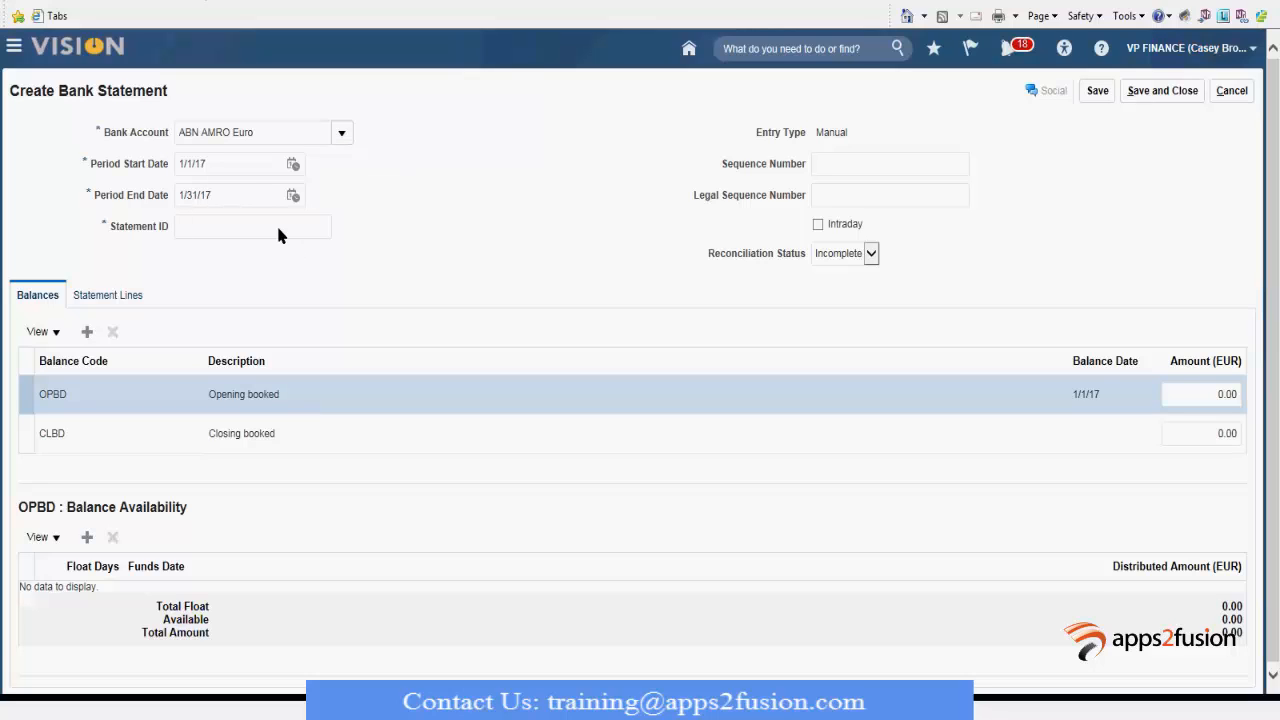
{"action": "type", "text": "232324"}
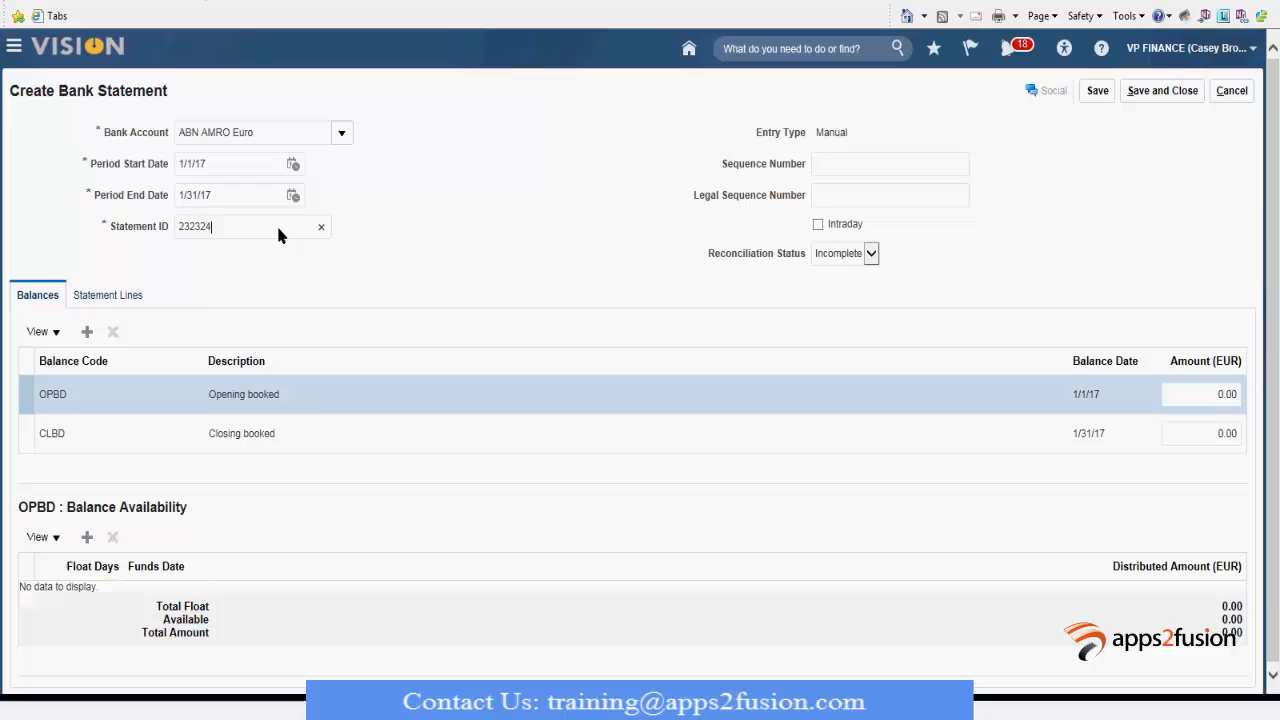
{"action": "mouse_move", "coordinate": [844, 208]}
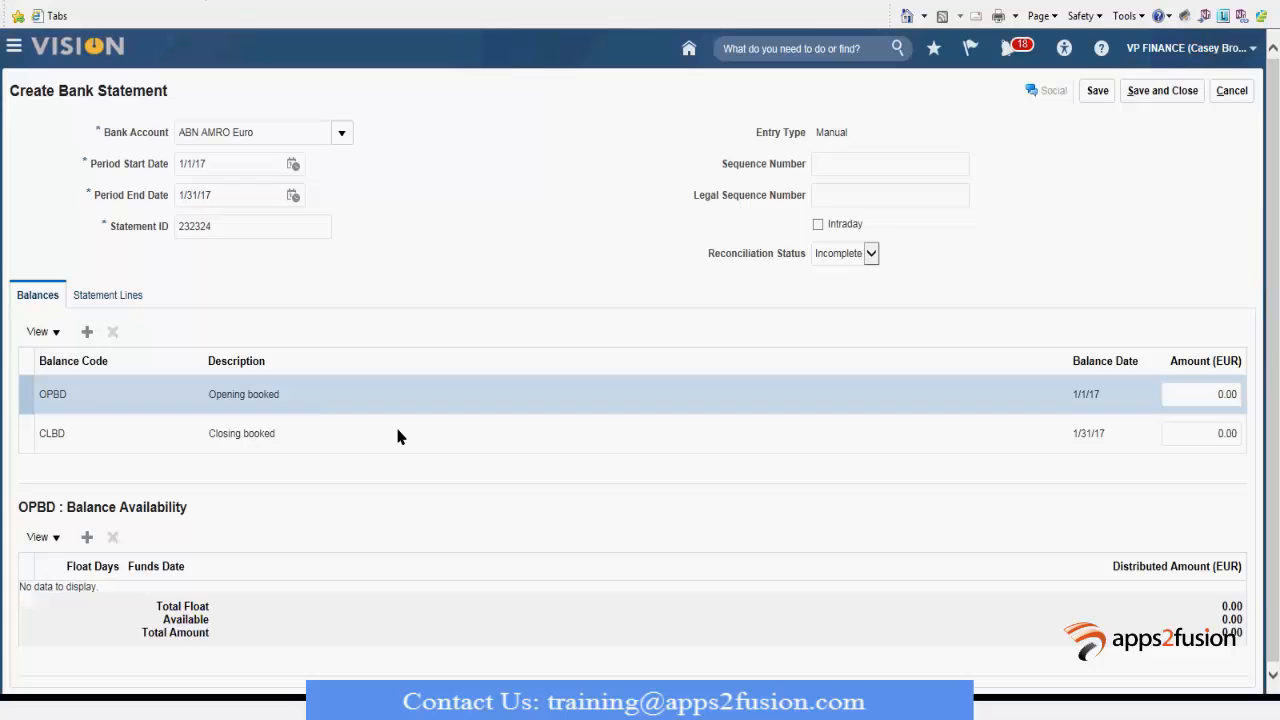
Step: Enter an opening booked balance of 10,000.00 EUR, correcting the first attempt
{"action": "left_click", "coordinate": [1200, 392]}
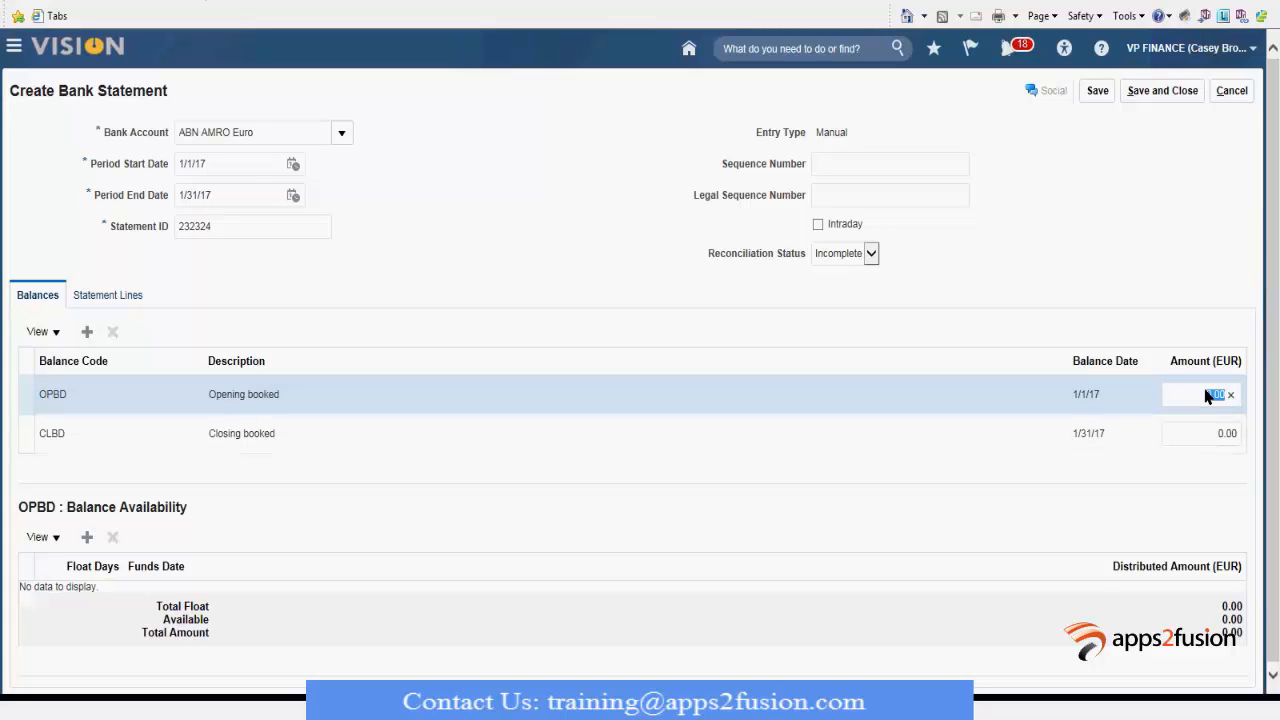
{"action": "type", "text": "10000"}
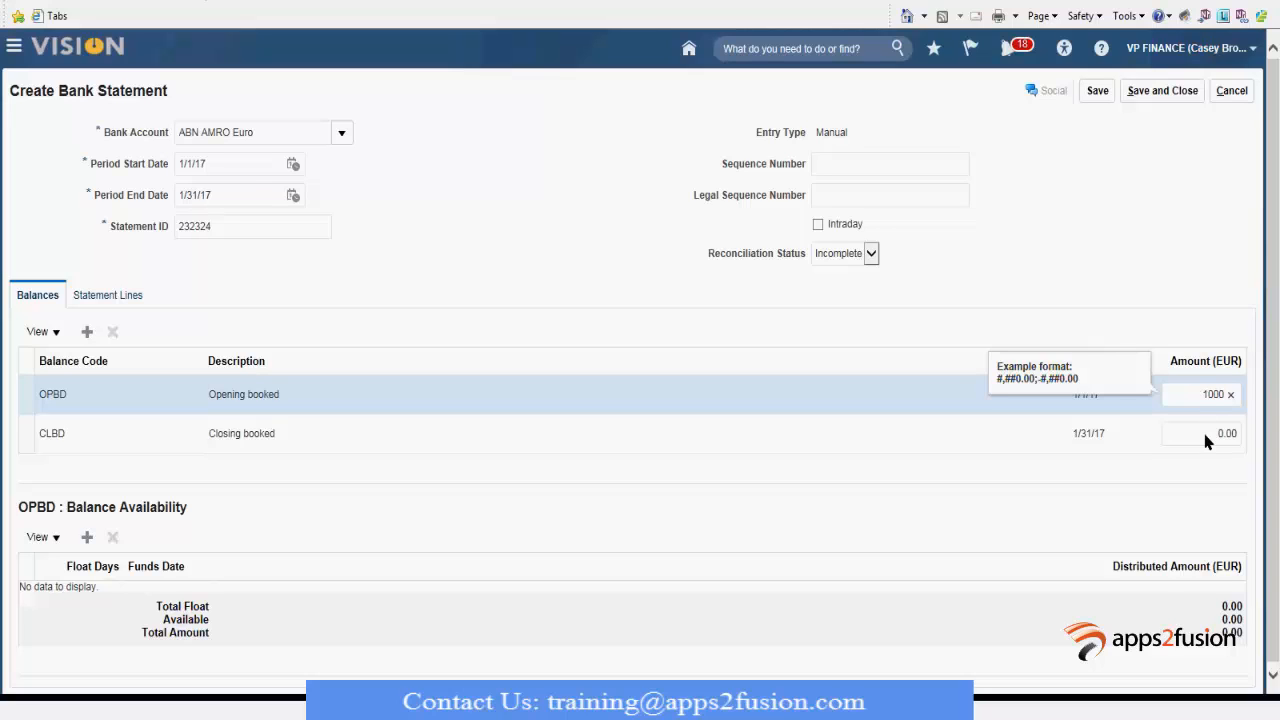
{"action": "left_click", "coordinate": [1200, 432]}
{"action": "type", "text": "20,000"}
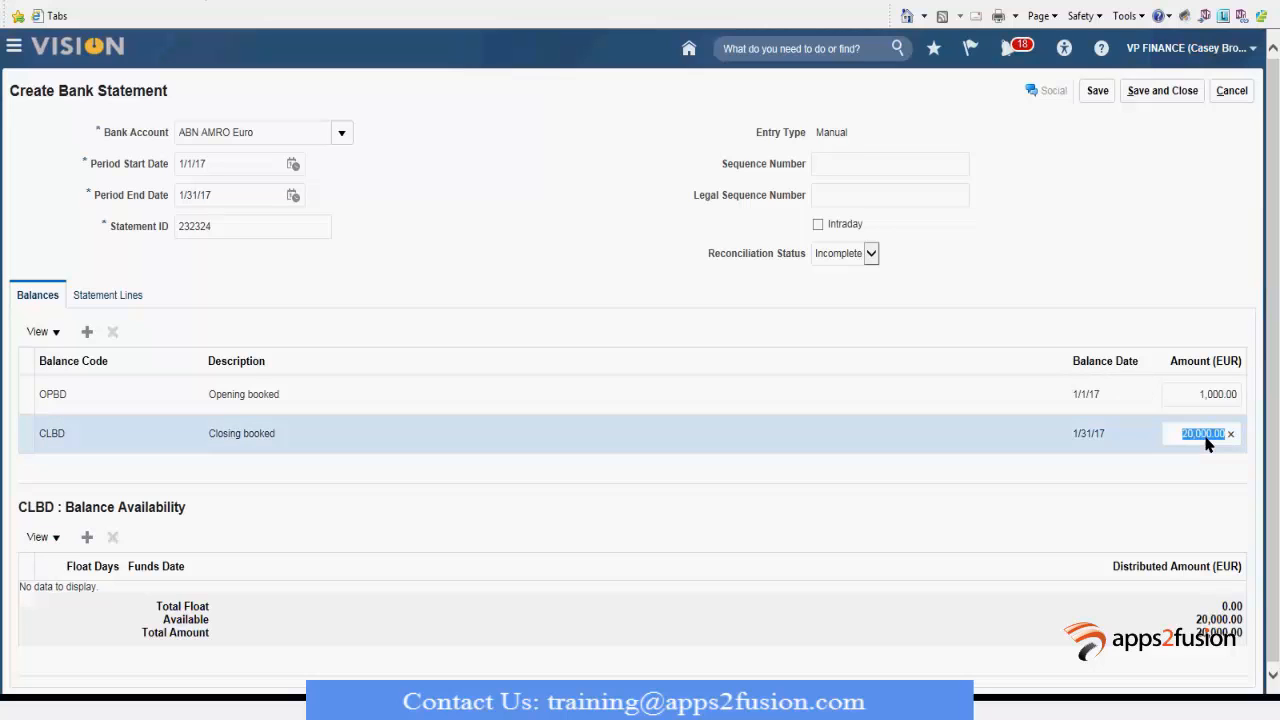
{"action": "left_click", "coordinate": [1204, 394]}
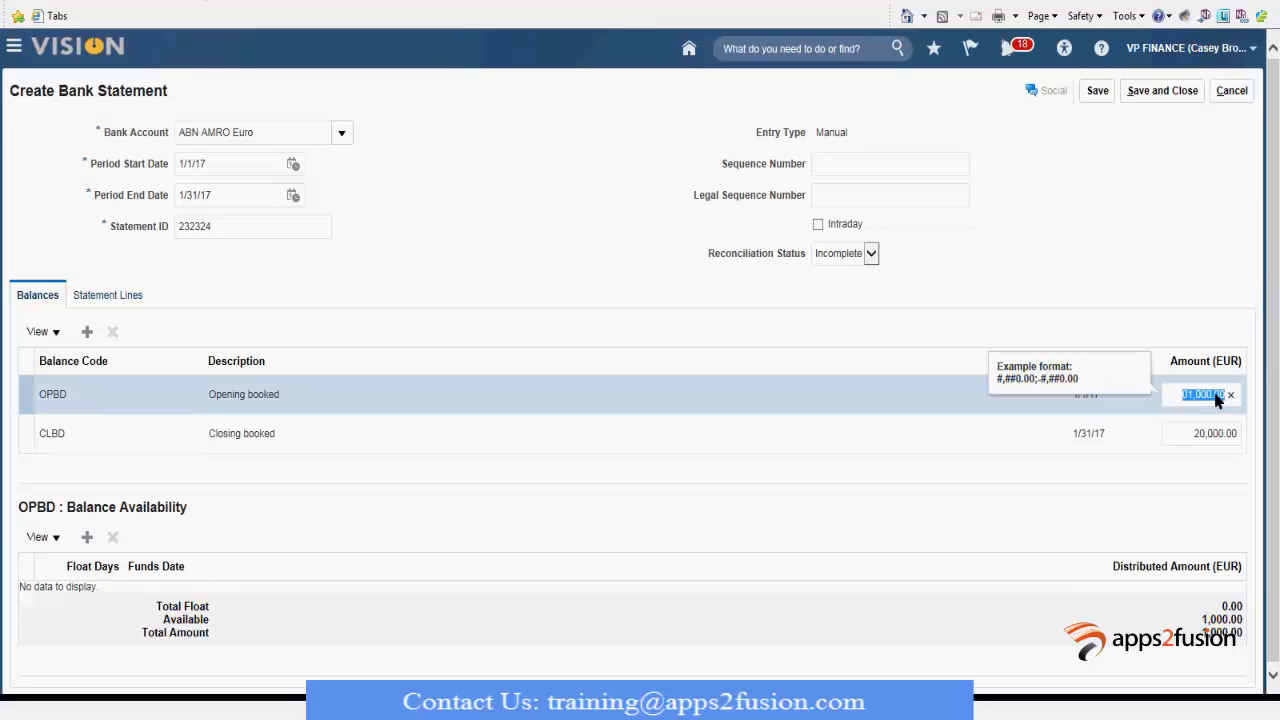
{"action": "key", "text": "delete"}
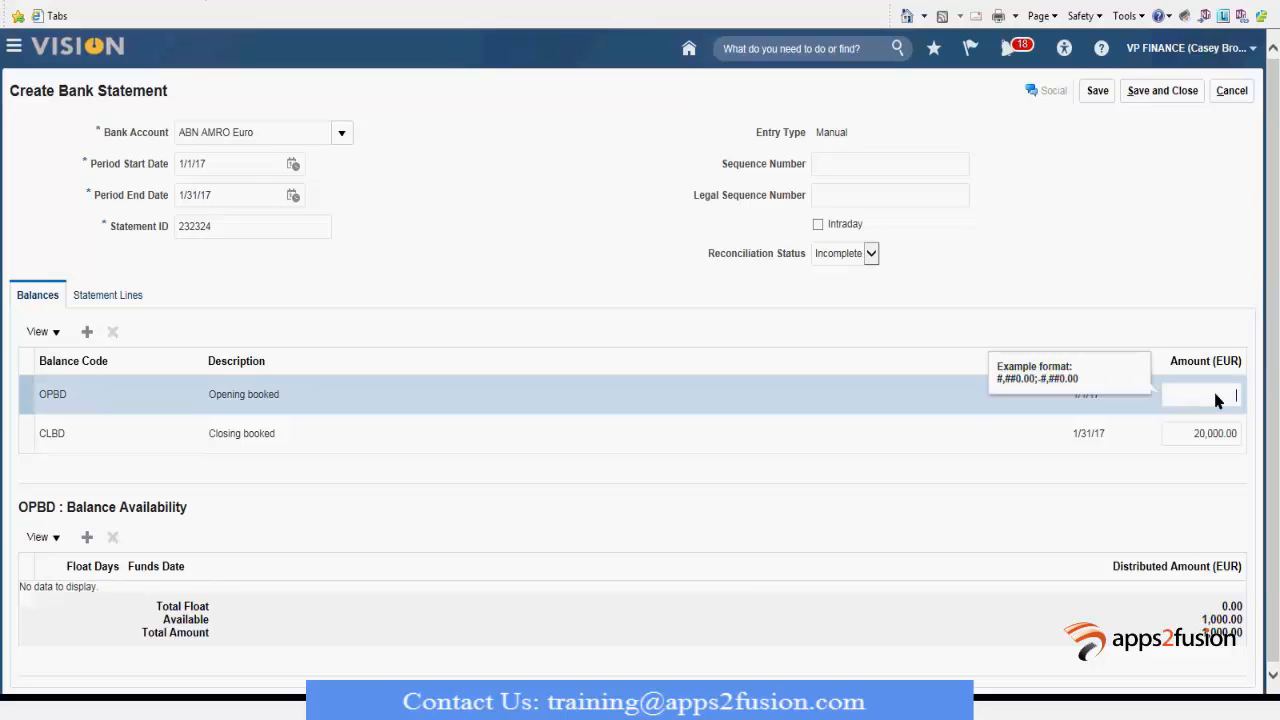
{"action": "type", "text": "100000.00"}
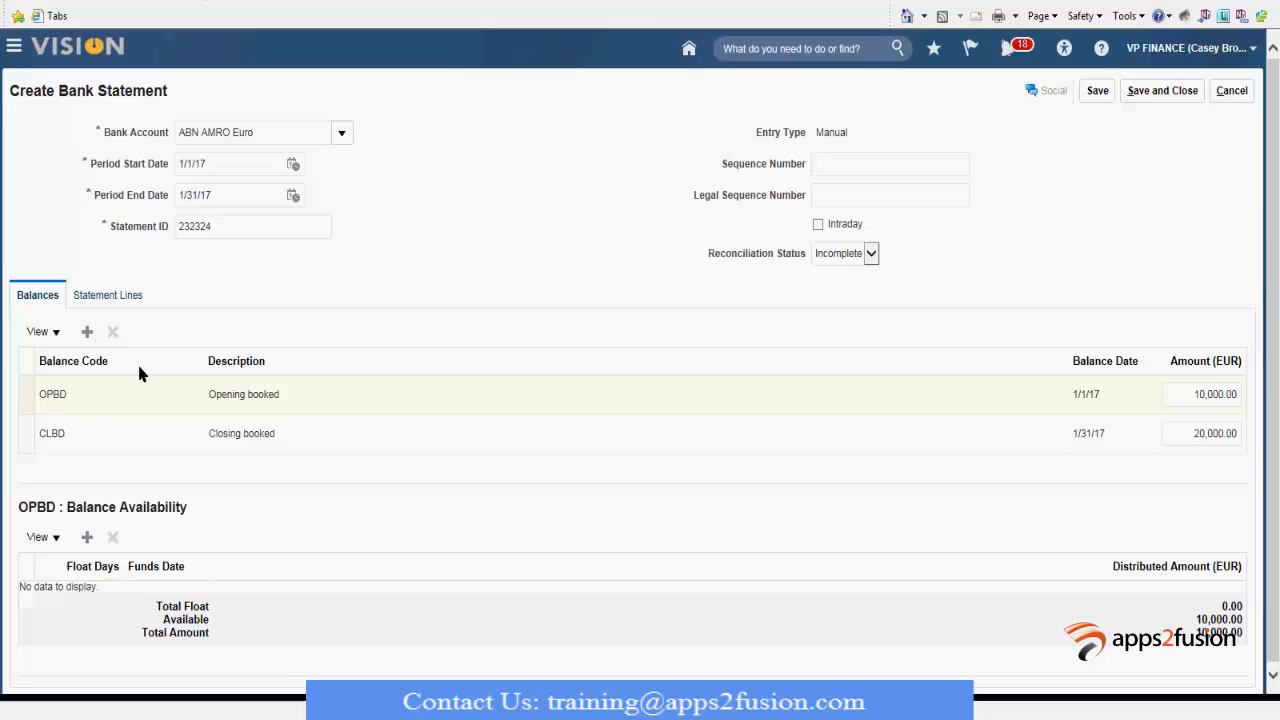
{"action": "left_click", "coordinate": [270, 432]}
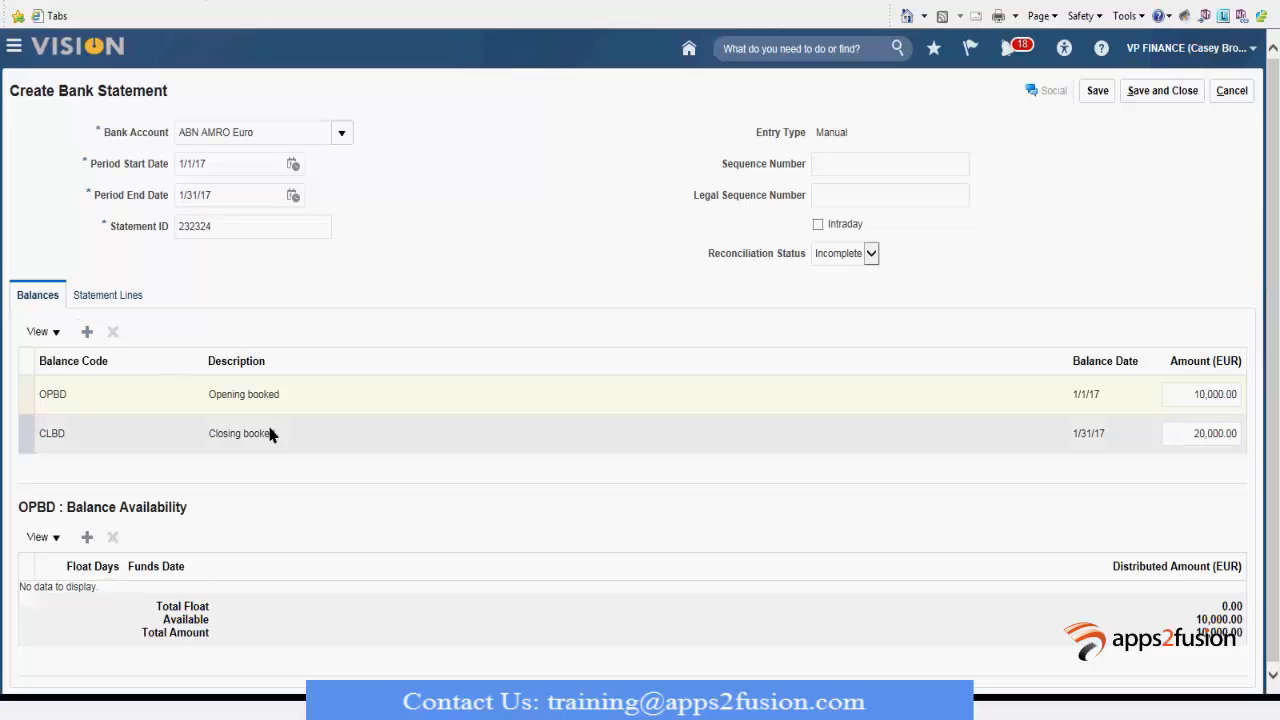
Step: Add a blank balance row by mistake and remove it again
{"action": "left_click", "coordinate": [88, 332]}
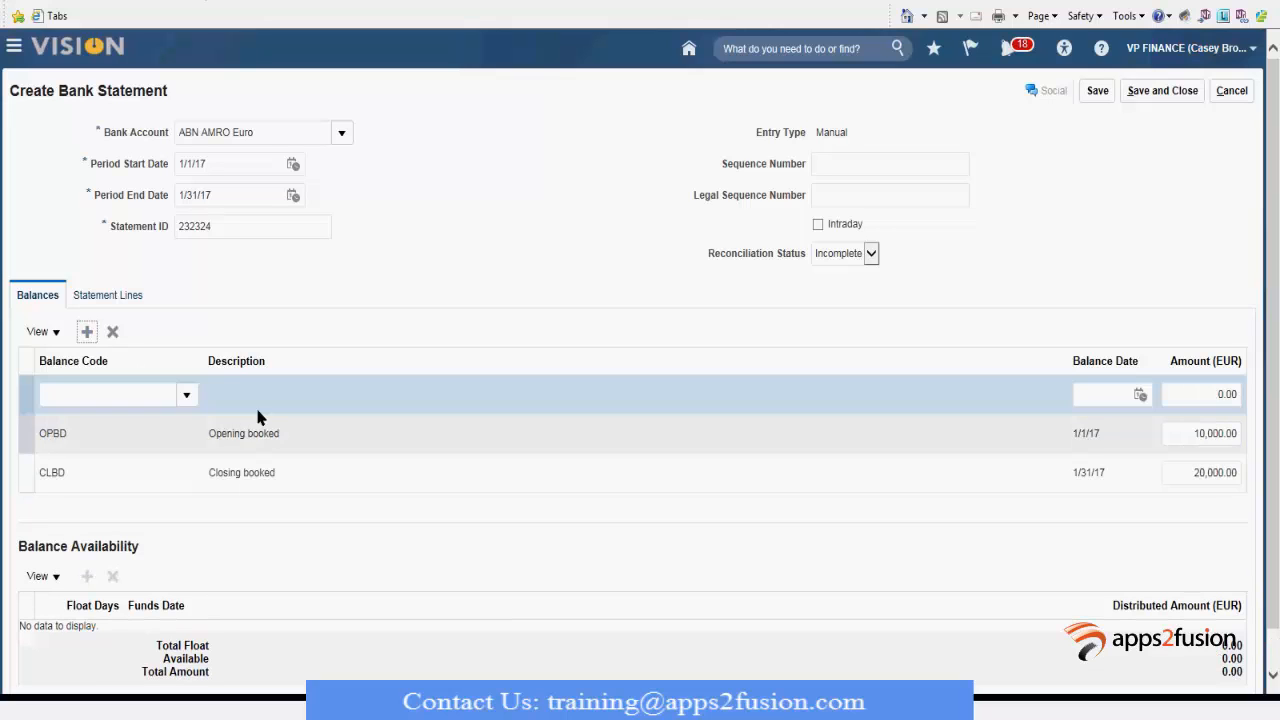
{"action": "left_click", "coordinate": [186, 394]}
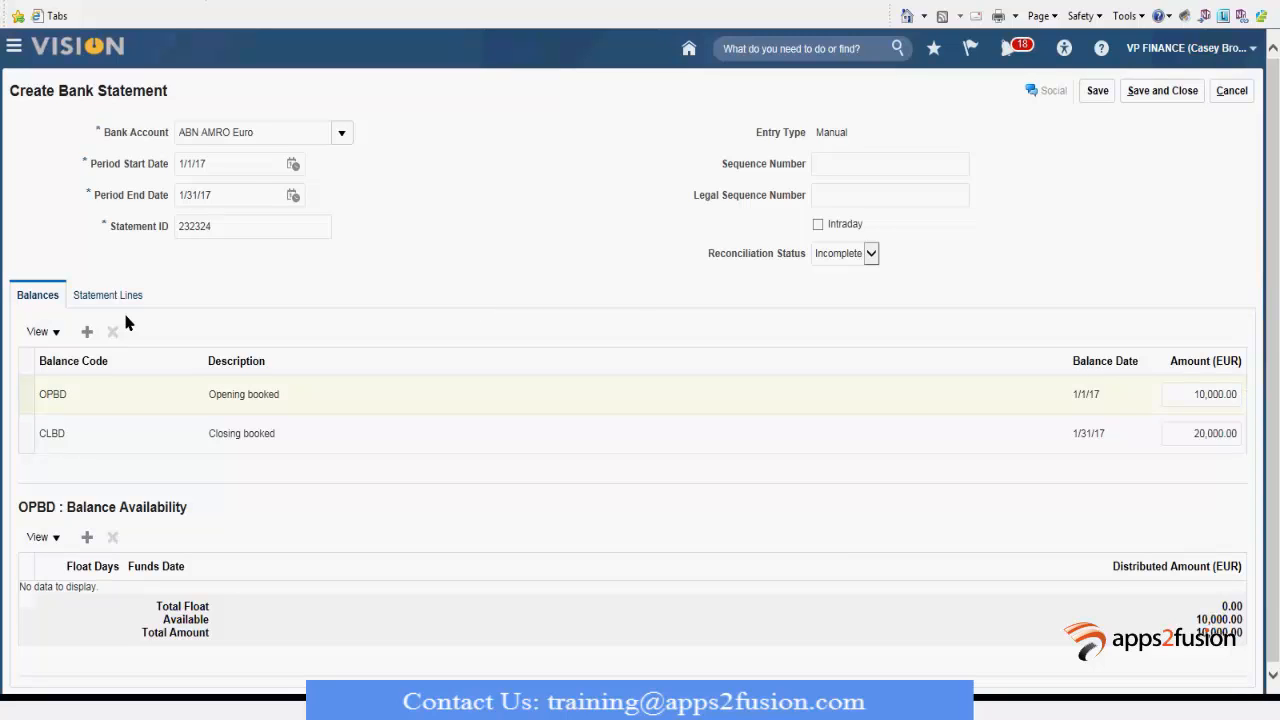
{"action": "mouse_move", "coordinate": [378, 294]}
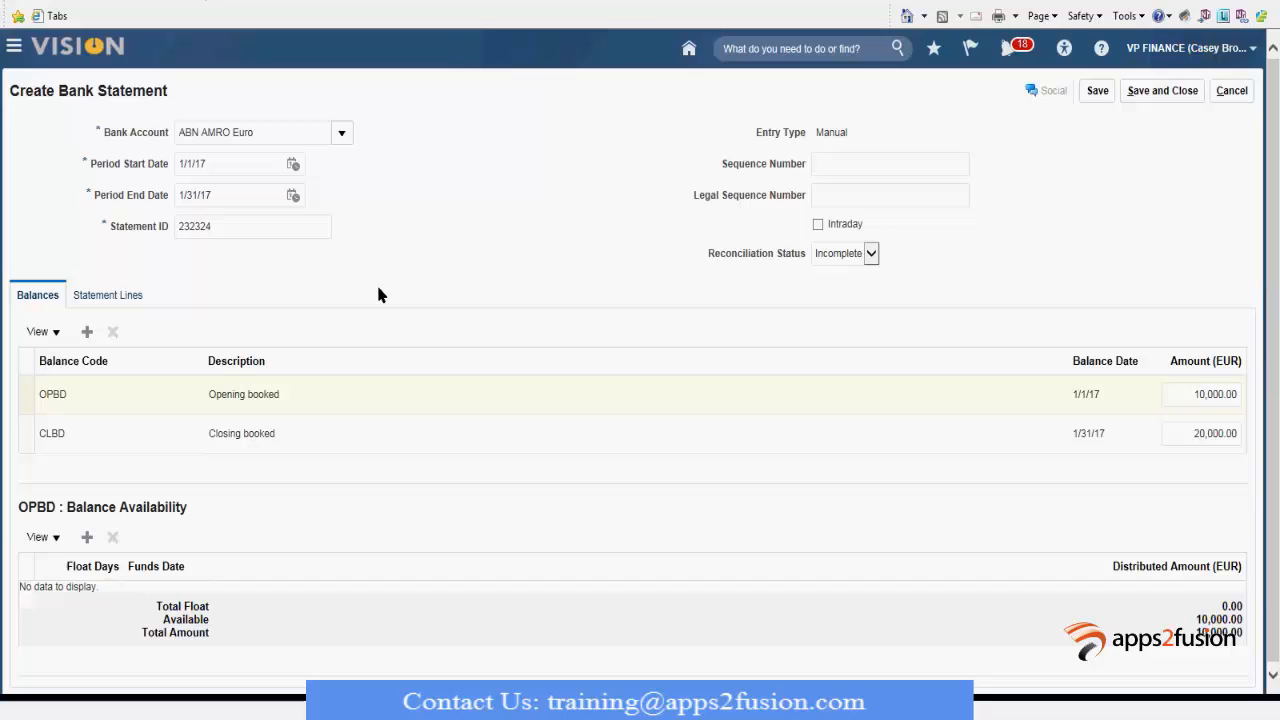
Step: Add statement line 1: booking date 1/2/17, transaction code 100, a 10,000.00 credit deposit
{"action": "left_click", "coordinate": [108, 294]}
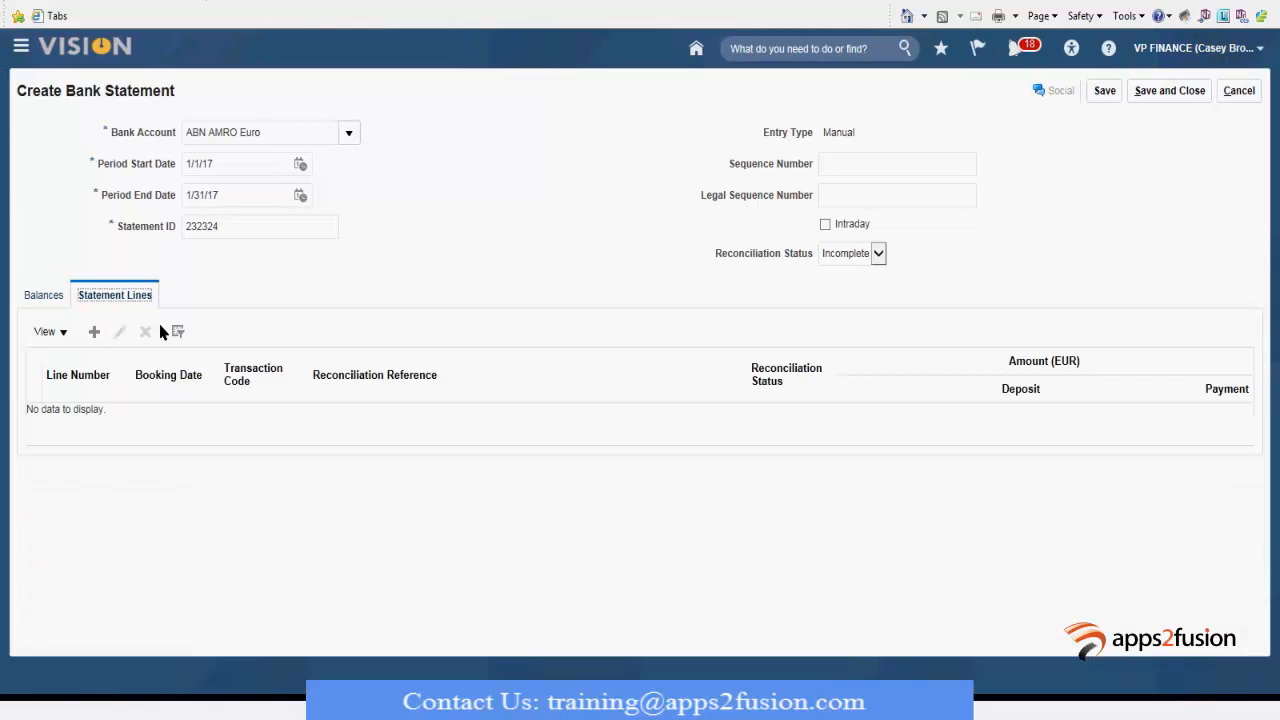
{"action": "mouse_move", "coordinate": [258, 306]}
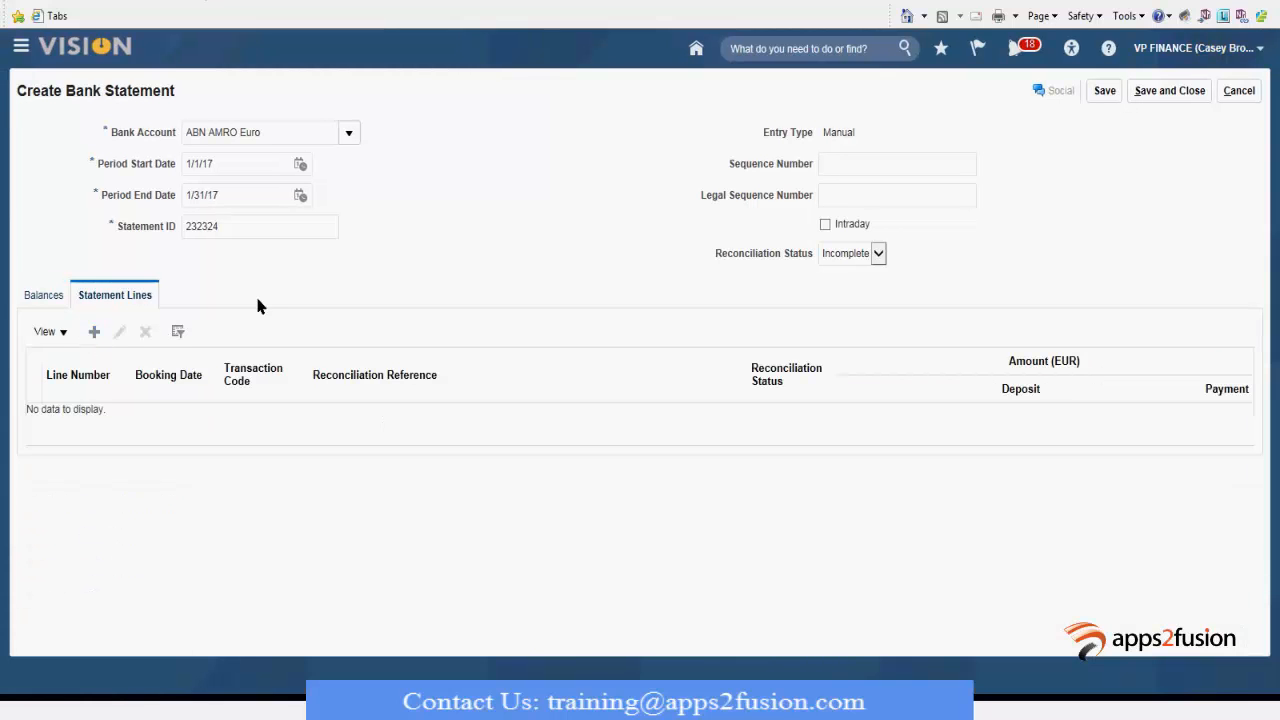
{"action": "left_click", "coordinate": [94, 332]}
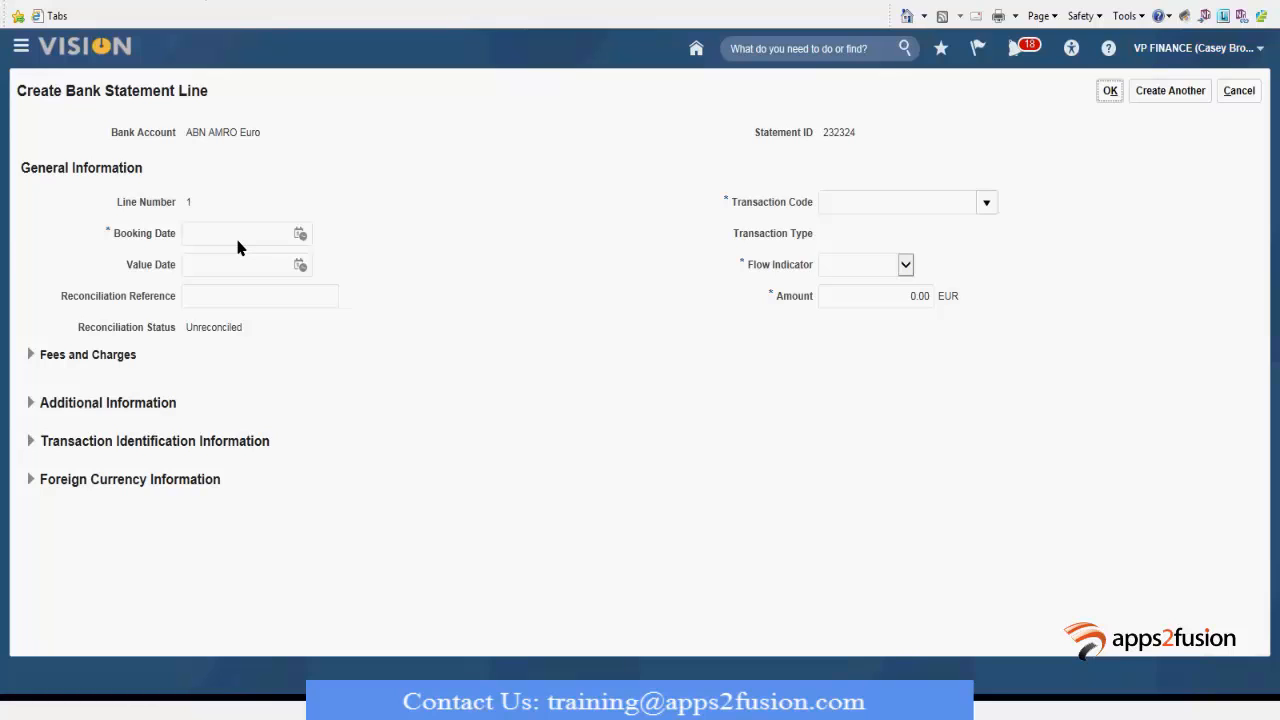
{"action": "left_click", "coordinate": [240, 232]}
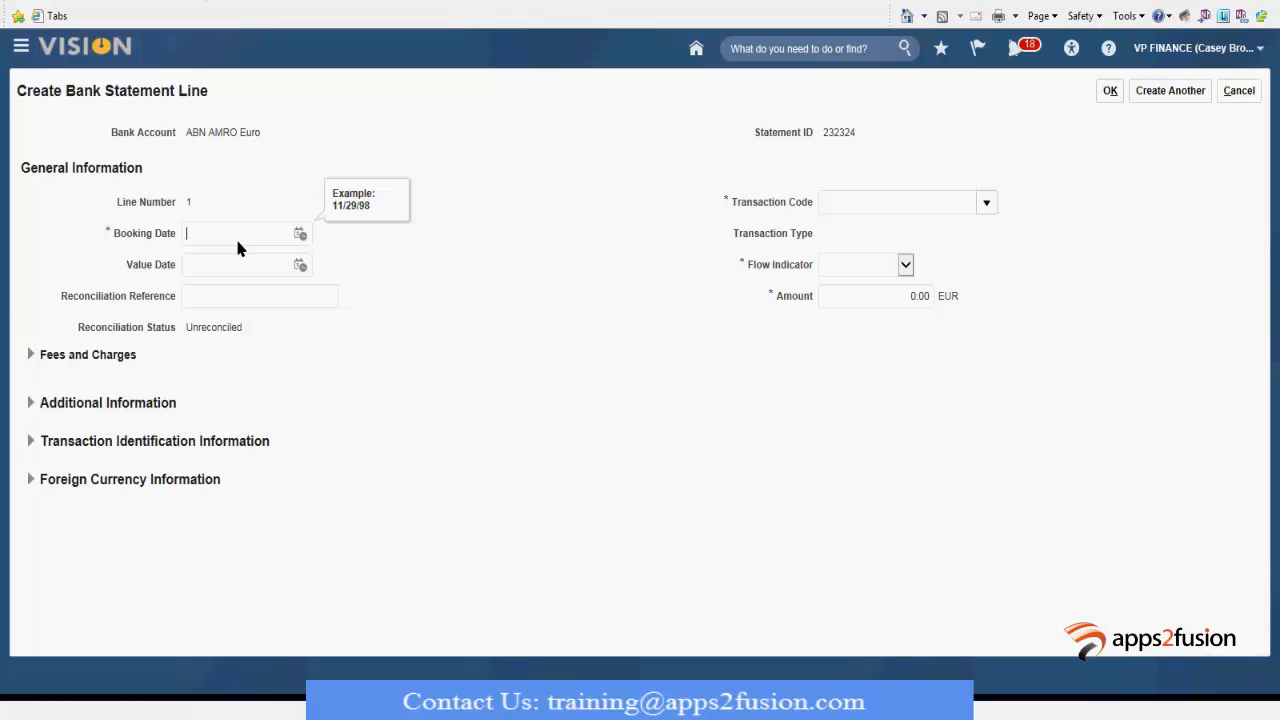
{"action": "type", "text": "1/2/17"}
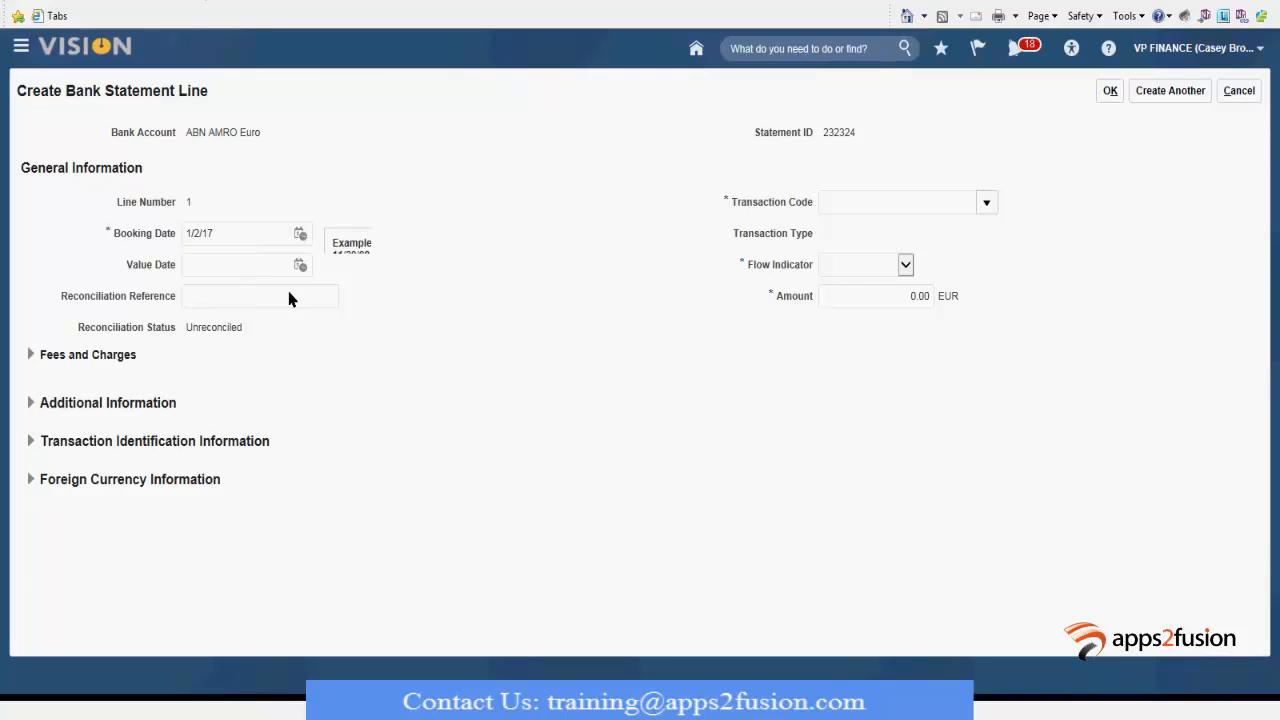
{"action": "left_click", "coordinate": [986, 202]}
{"action": "type", "text": "10,000"}
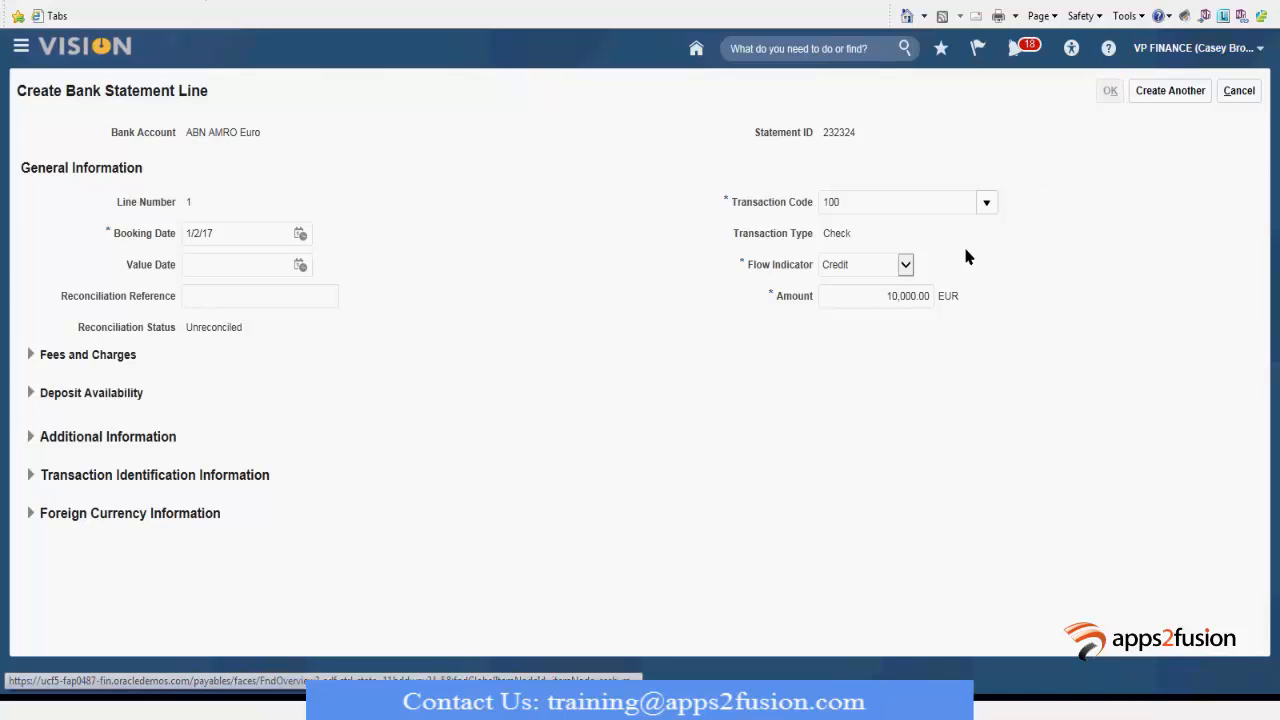
{"action": "left_click", "coordinate": [1108, 90]}
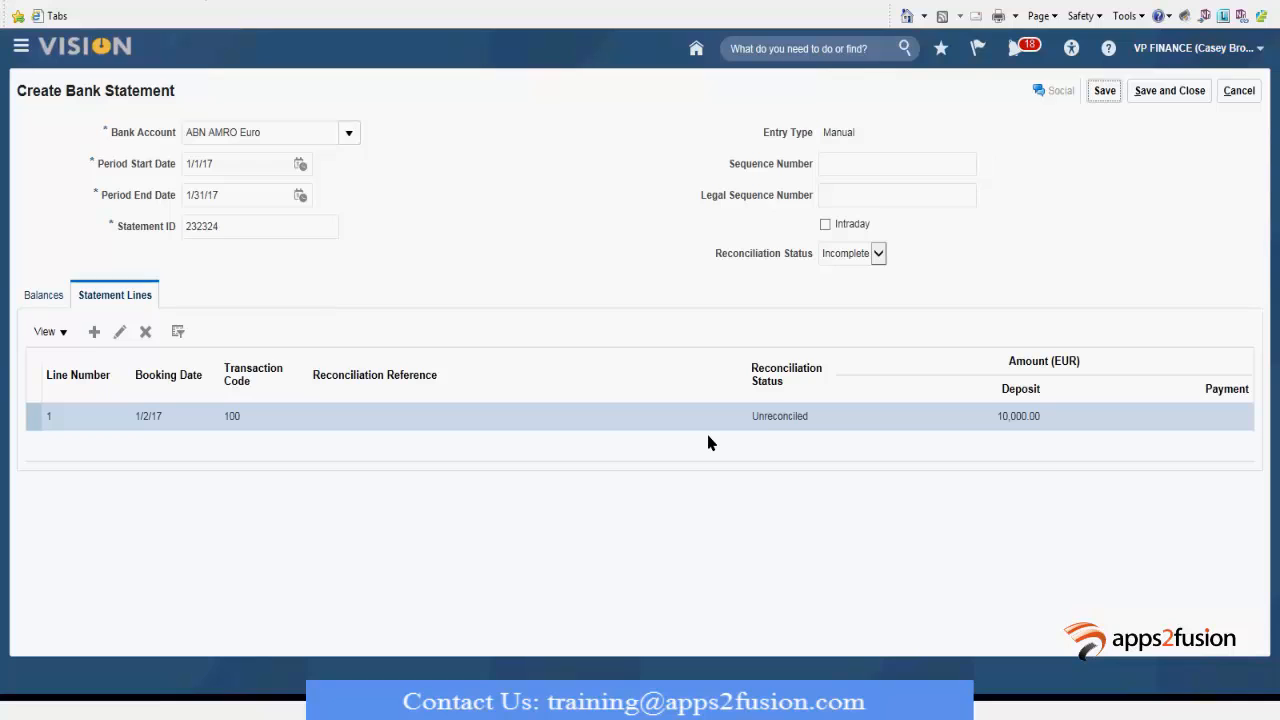
Step: Save the bank statement with its deposit line and dismiss the confirmation
{"action": "left_click", "coordinate": [1104, 90]}
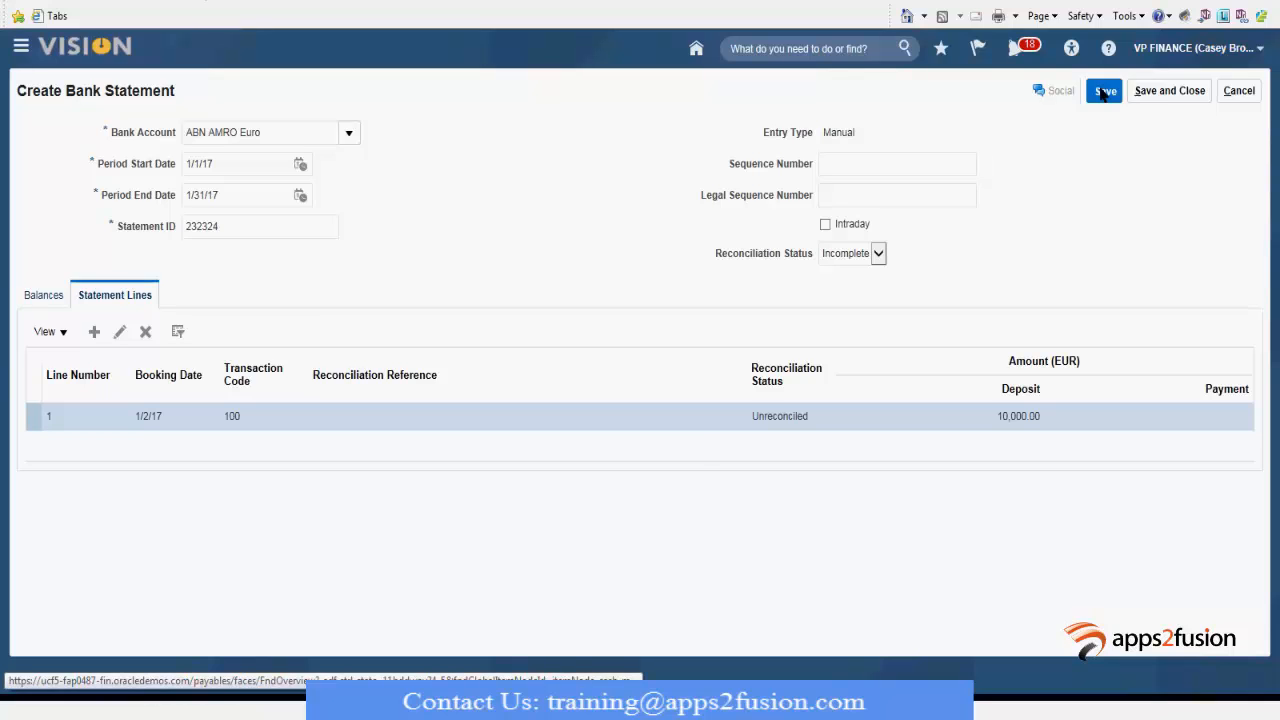
{"action": "left_click", "coordinate": [1104, 90]}
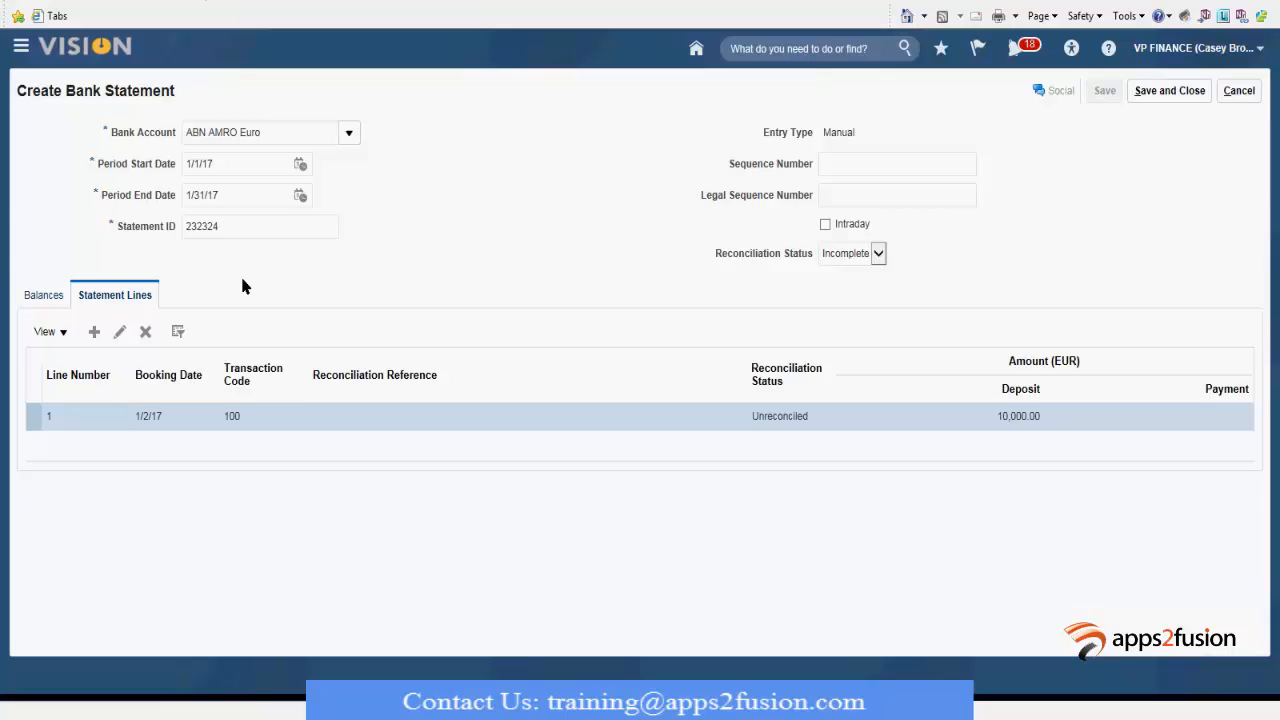
{"action": "left_click", "coordinate": [1104, 90]}
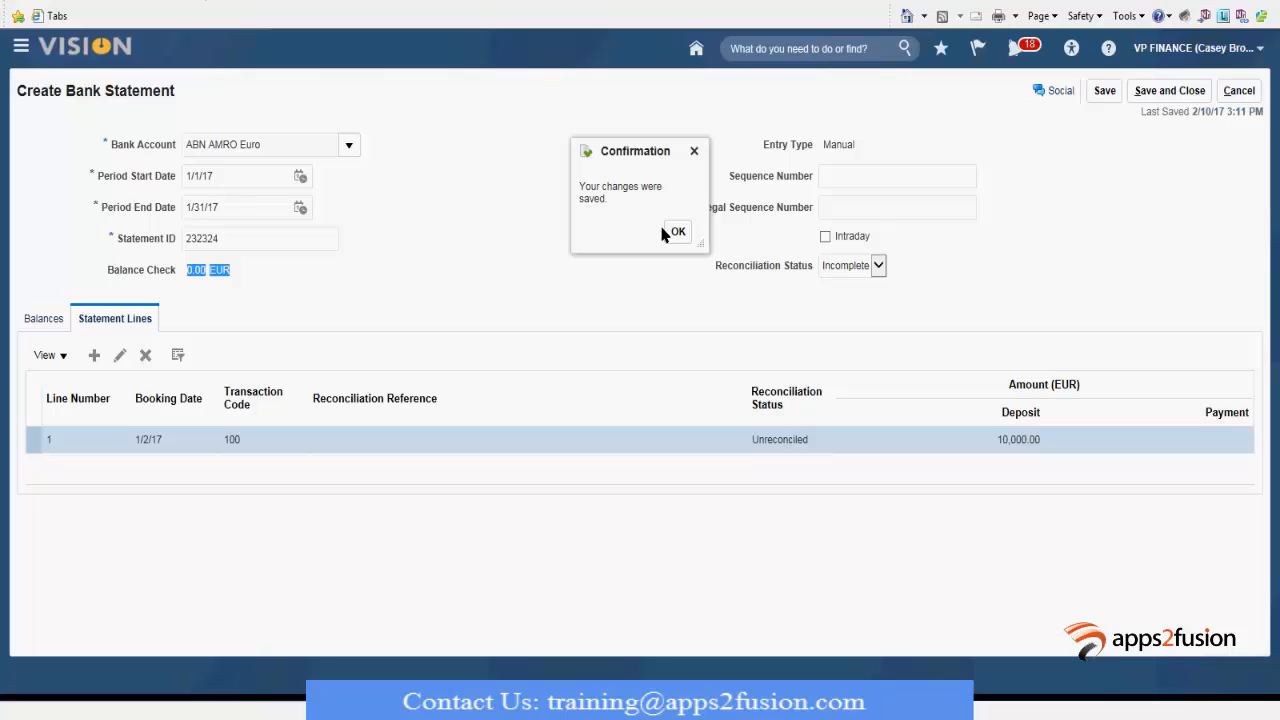
{"action": "left_click", "coordinate": [676, 232]}
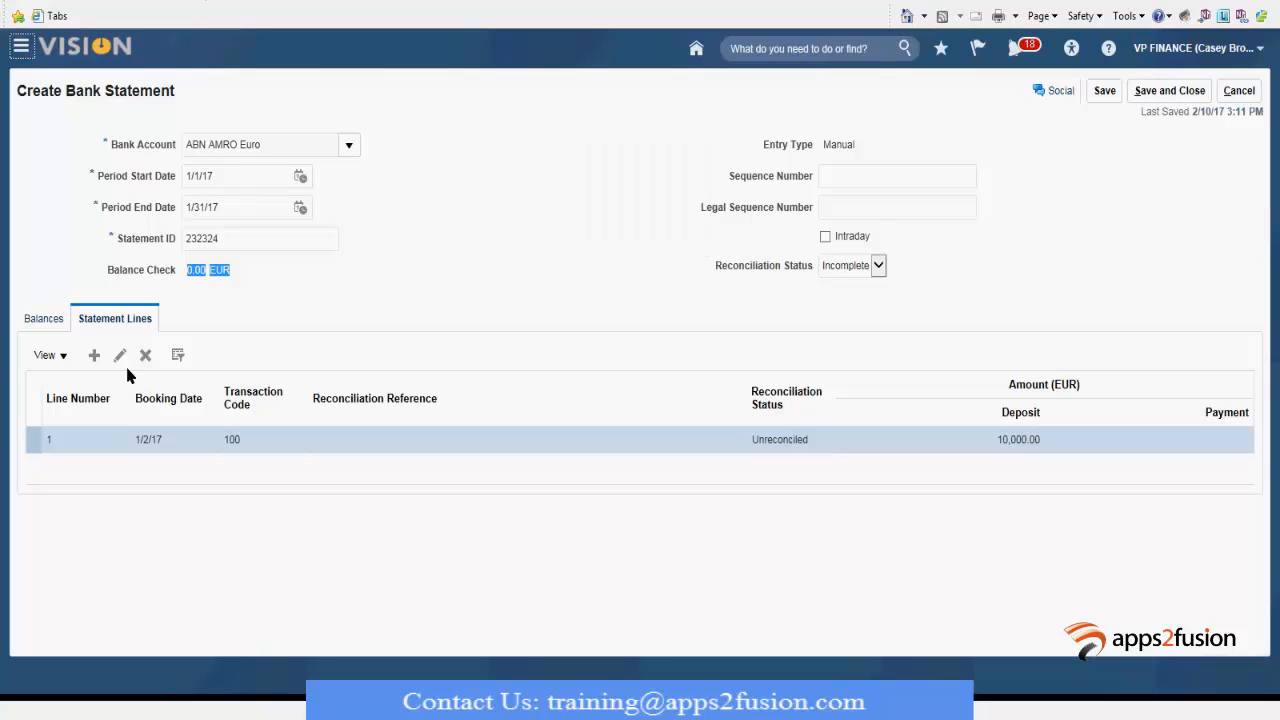
{"action": "mouse_move", "coordinate": [560, 394]}
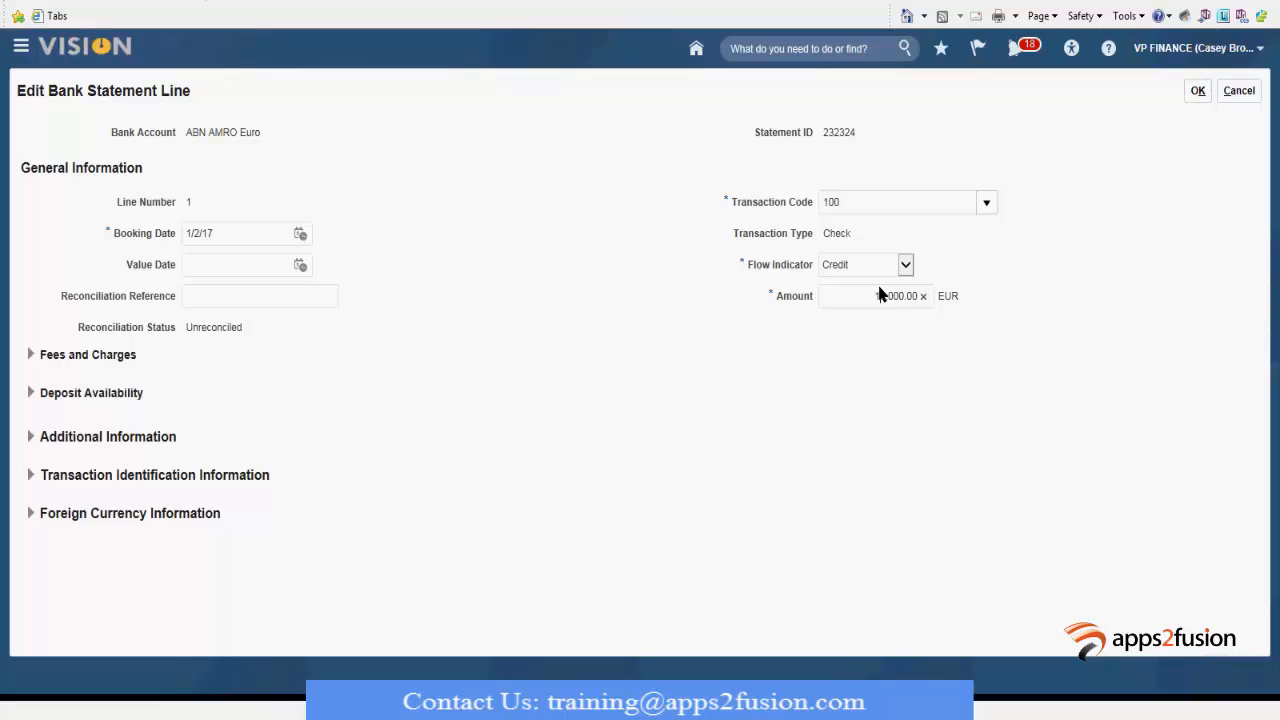
{"action": "mouse_move", "coordinate": [878, 296]}
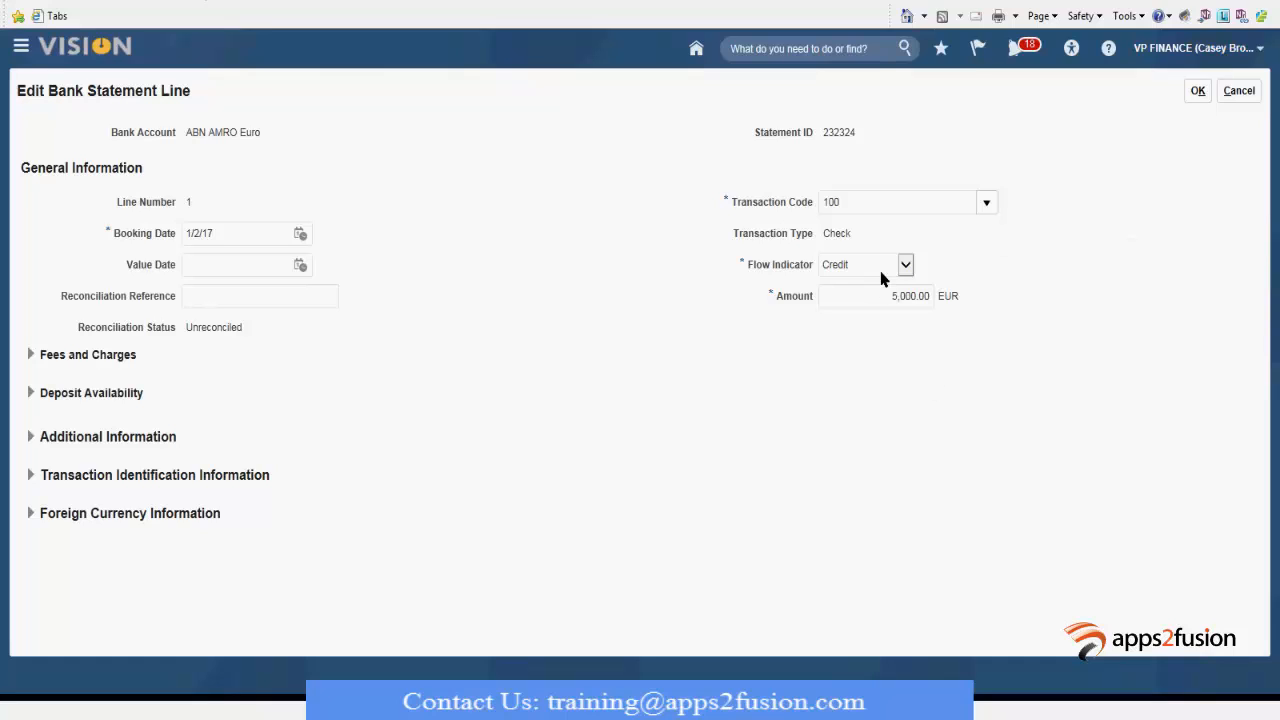
Step: Keep line 1 as a credit and change its amount to 15,000.00 EUR, returning to the statement
{"action": "left_click", "coordinate": [864, 264]}
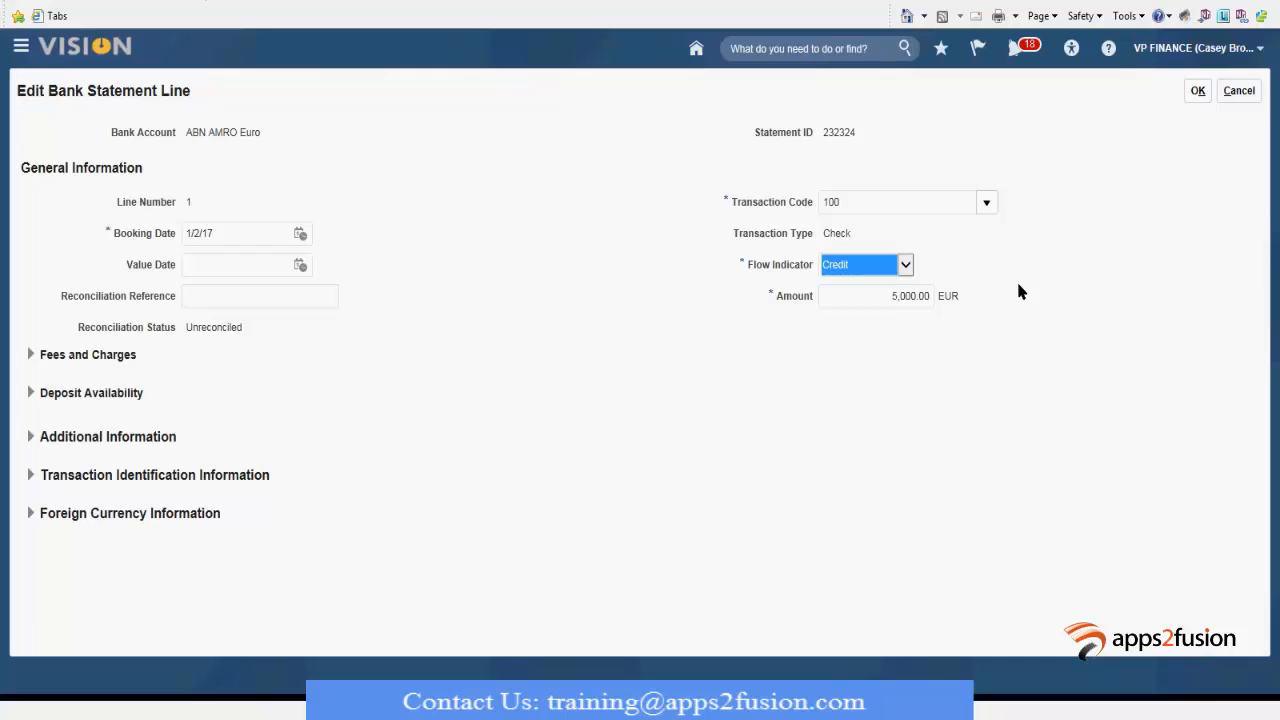
{"action": "left_click", "coordinate": [876, 296]}
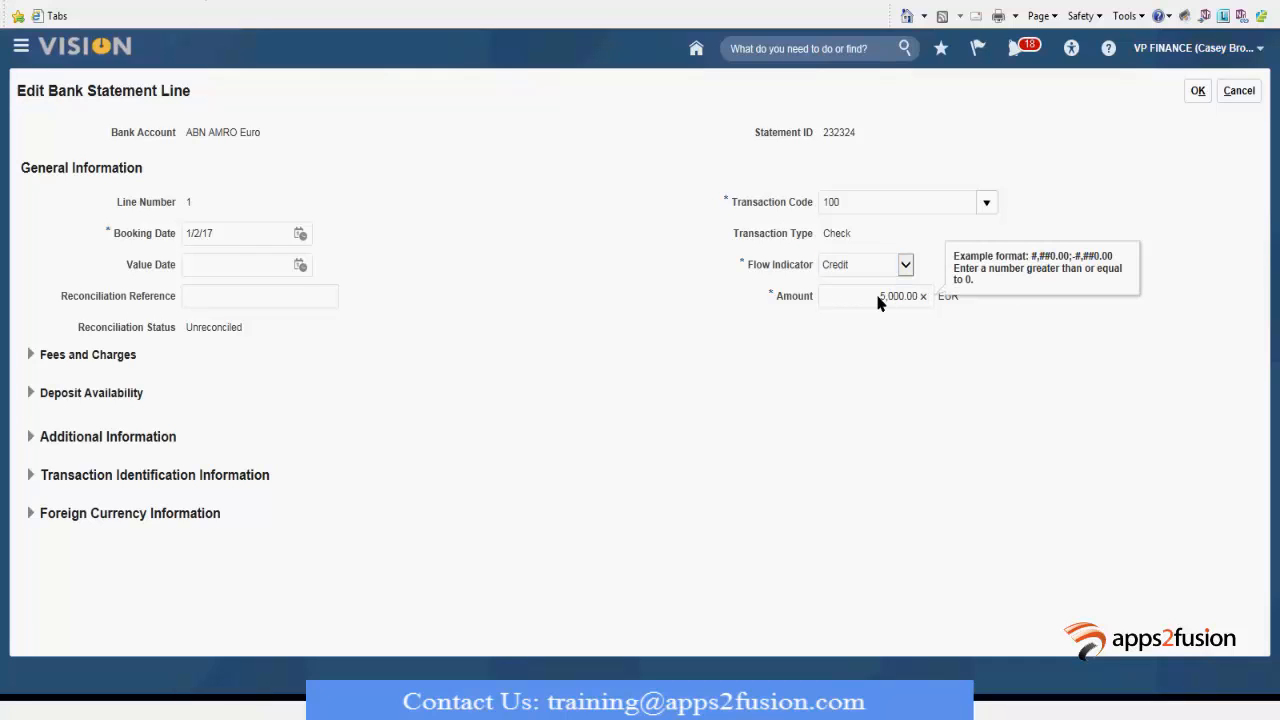
{"action": "type", "text": "15000.00"}
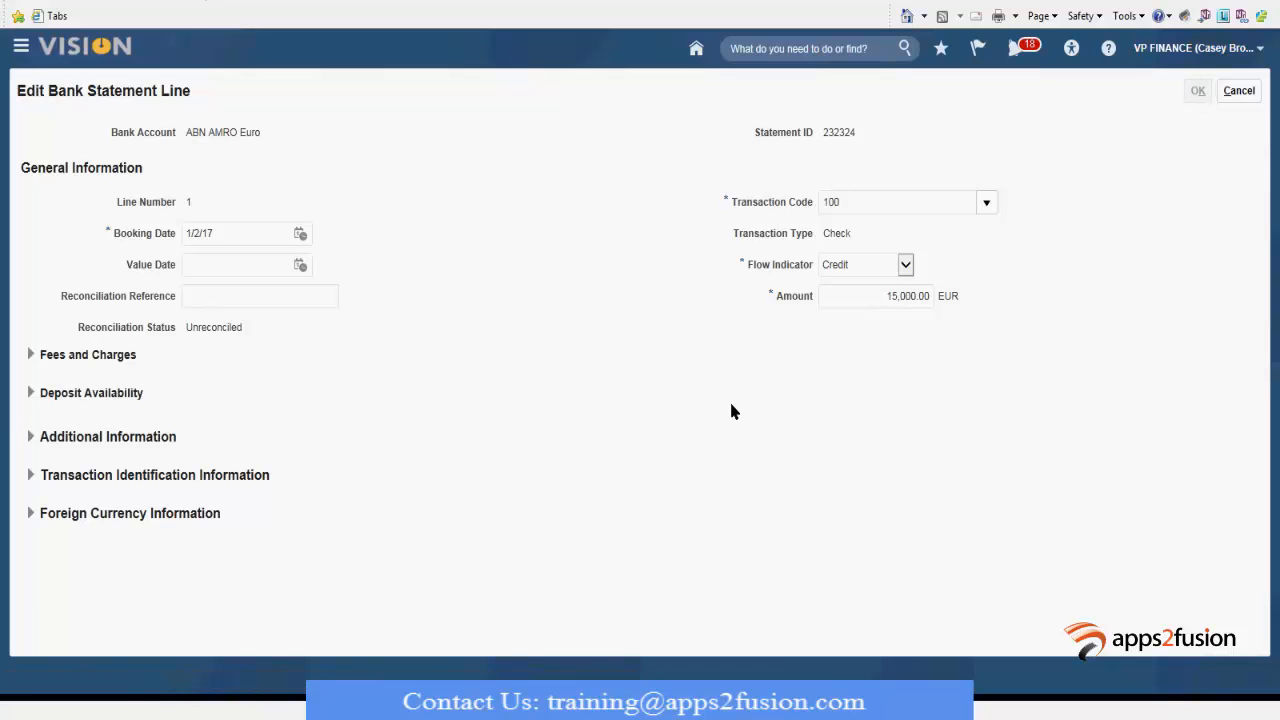
{"action": "left_click", "coordinate": [1196, 90]}
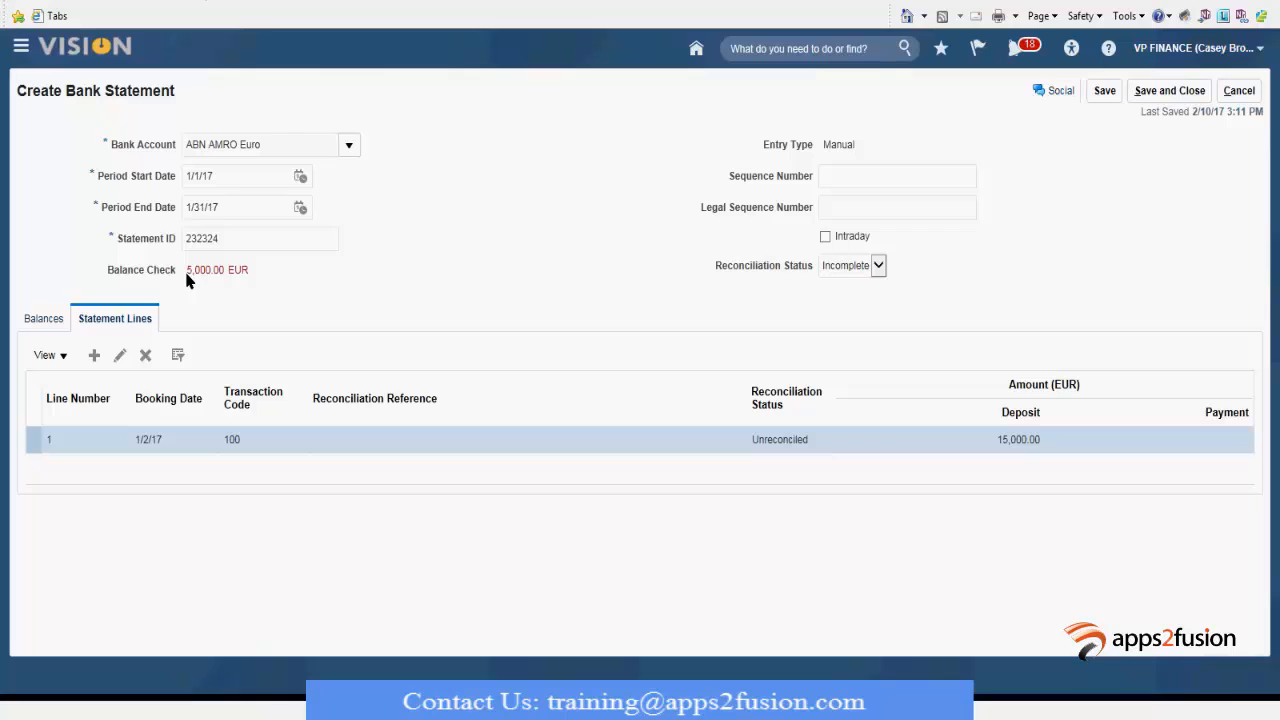
{"action": "mouse_move", "coordinate": [150, 336]}
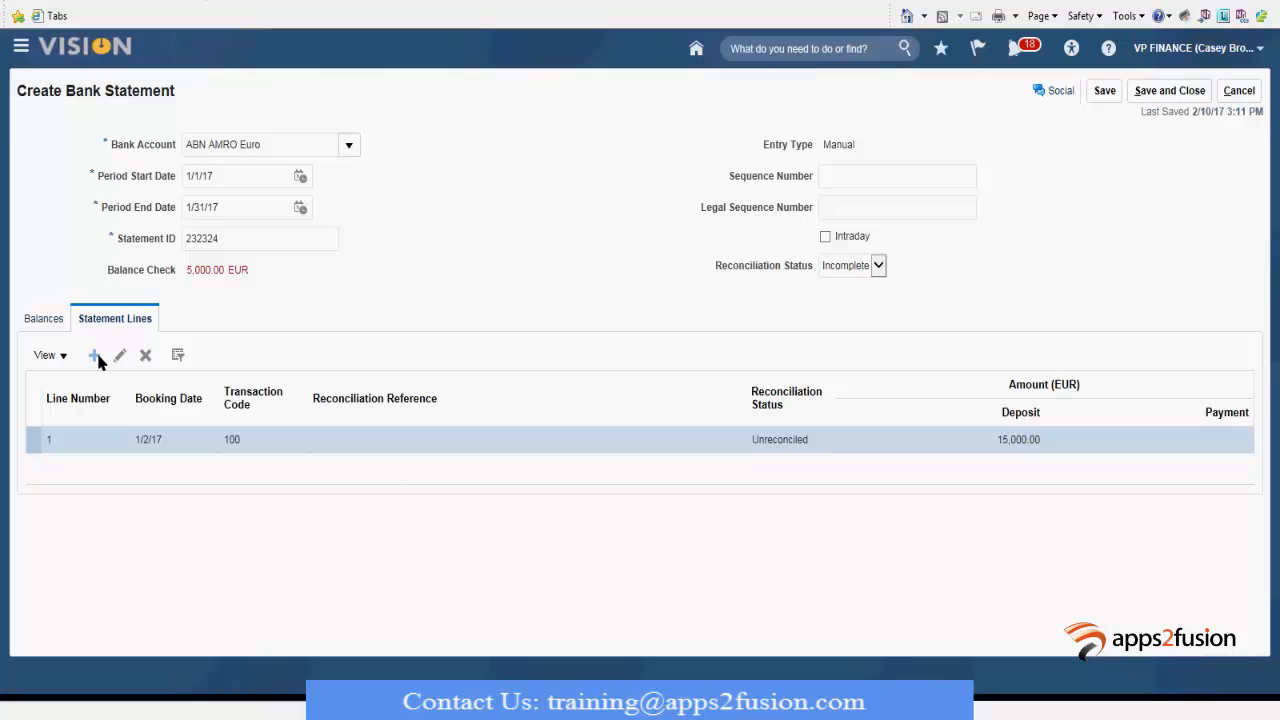
Step: Add statement line 2: booking date 1/5/17, transaction code 101 (Check), amount 5,000.00 debit
{"action": "left_click", "coordinate": [96, 356]}
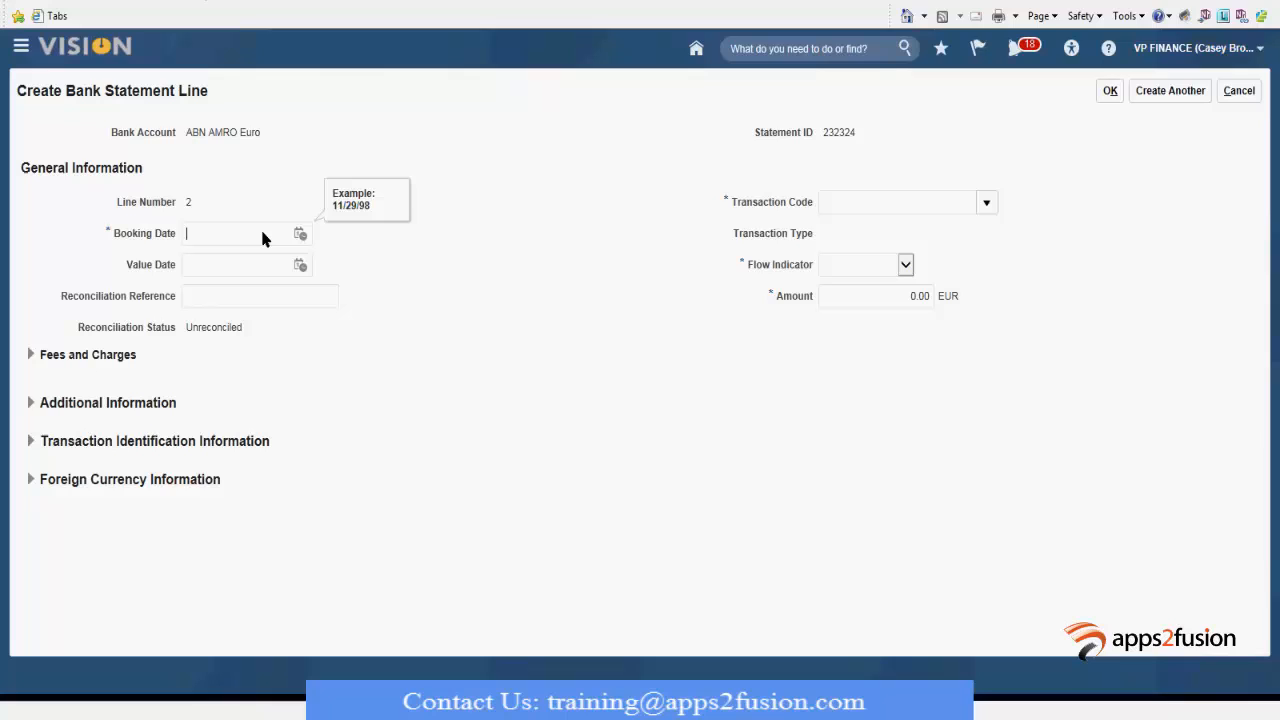
{"action": "type", "text": "1"}
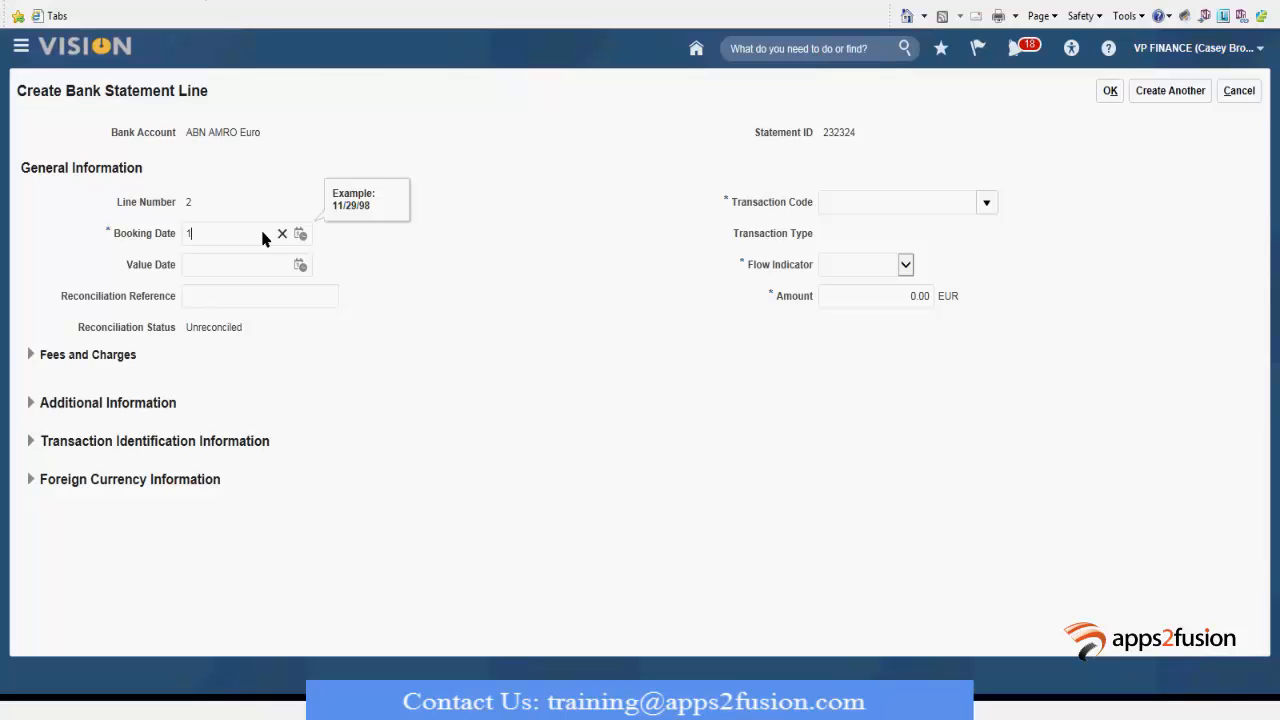
{"action": "type", "text": "/5/201"}
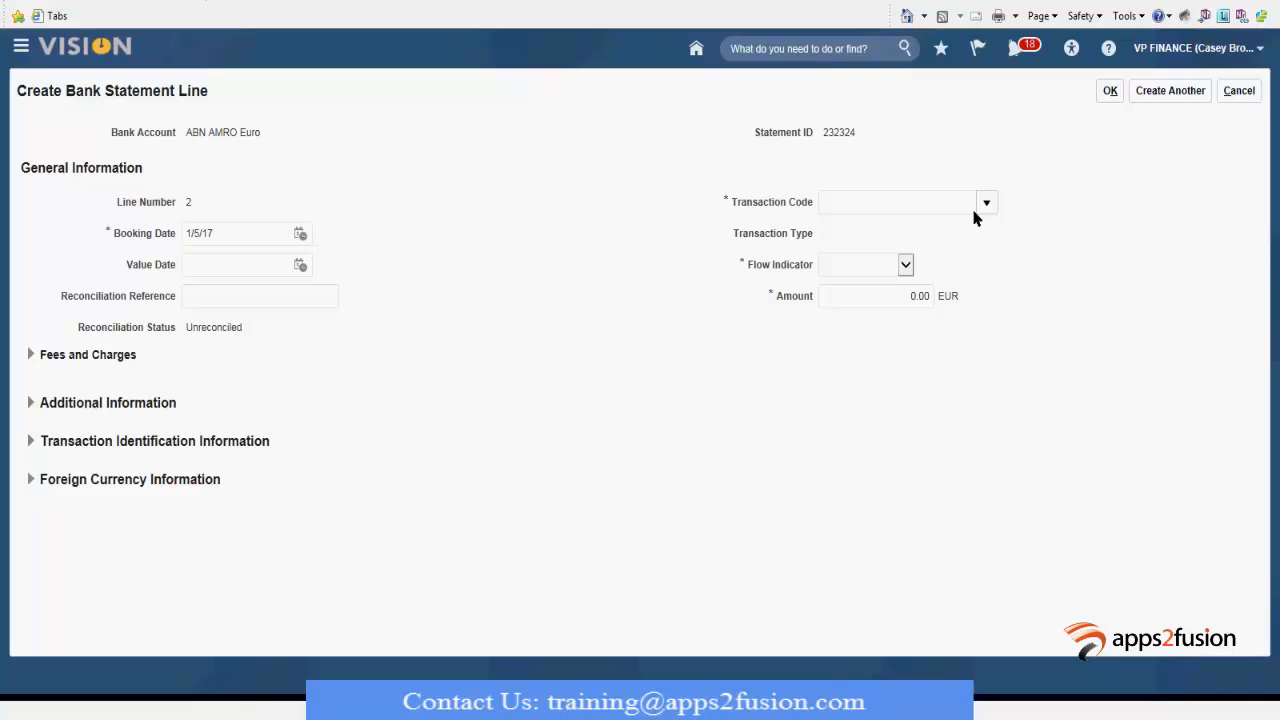
{"action": "left_click", "coordinate": [986, 200]}
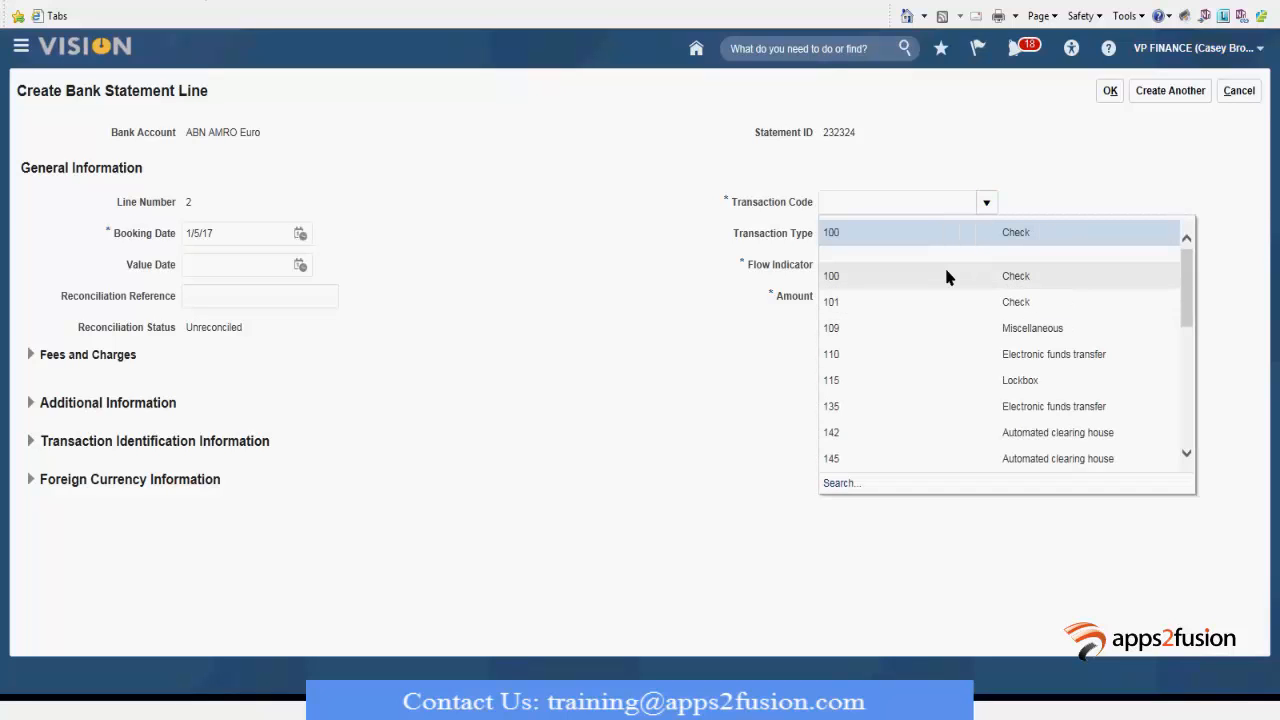
{"action": "left_click", "coordinate": [832, 300]}
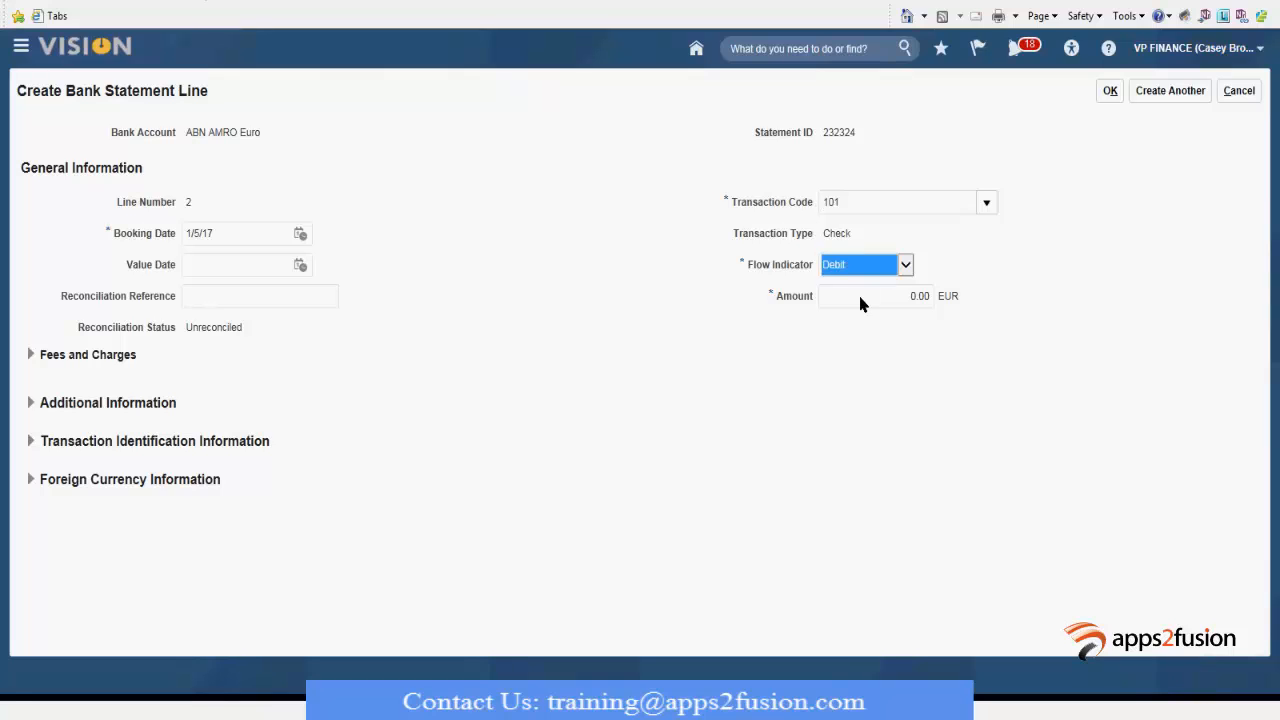
{"action": "type", "text": "5.00"}
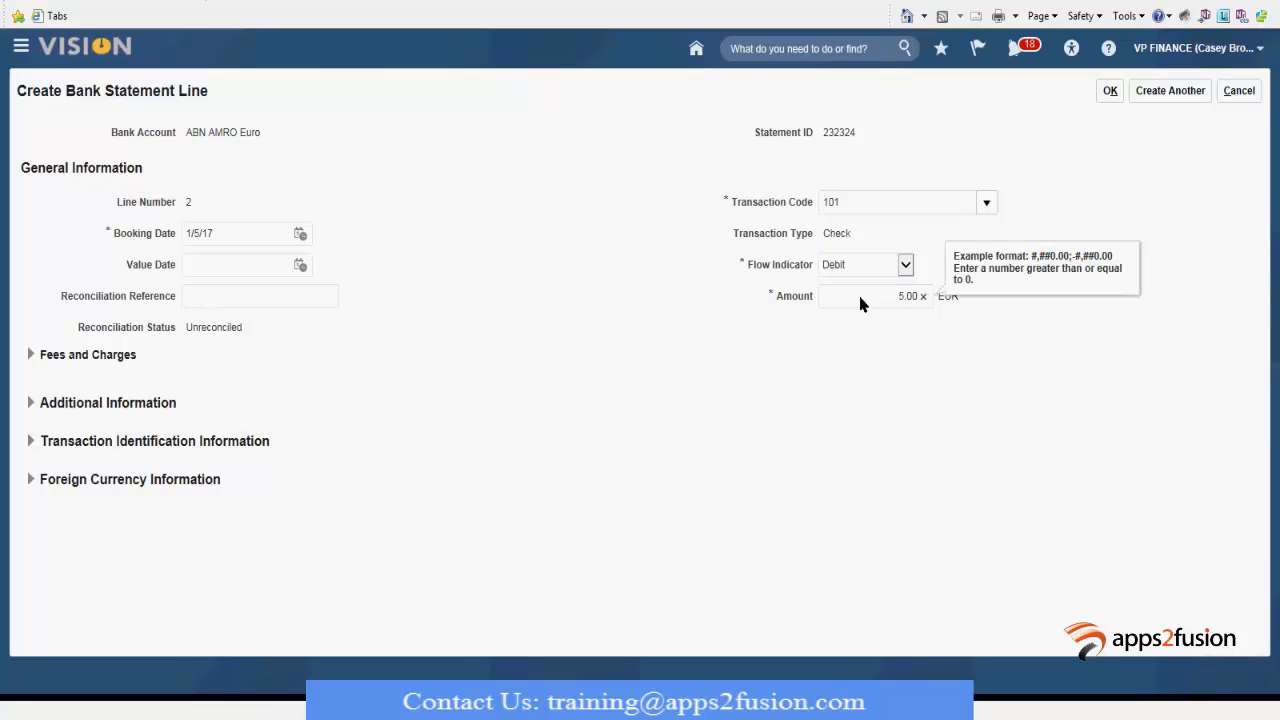
{"action": "type", "text": "5000.00"}
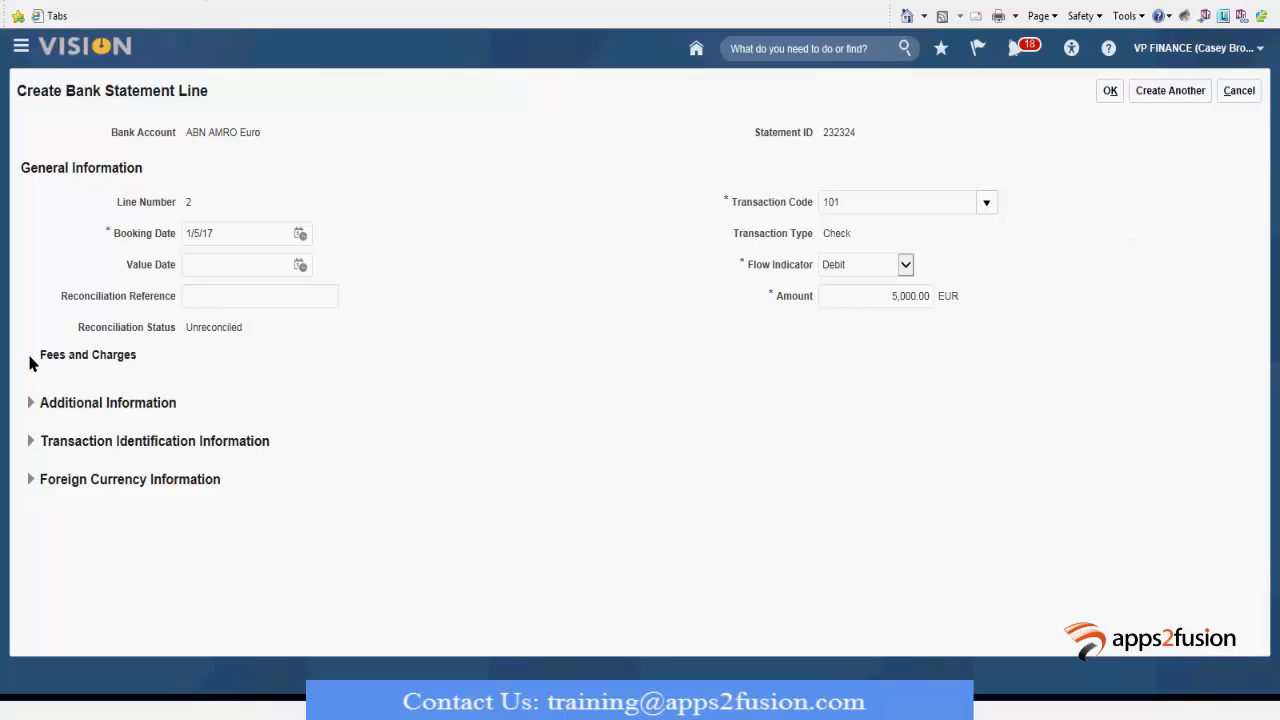
Step: Review the fees and charges and additional information sections, then confirm the payment line
{"action": "left_click", "coordinate": [30, 354]}
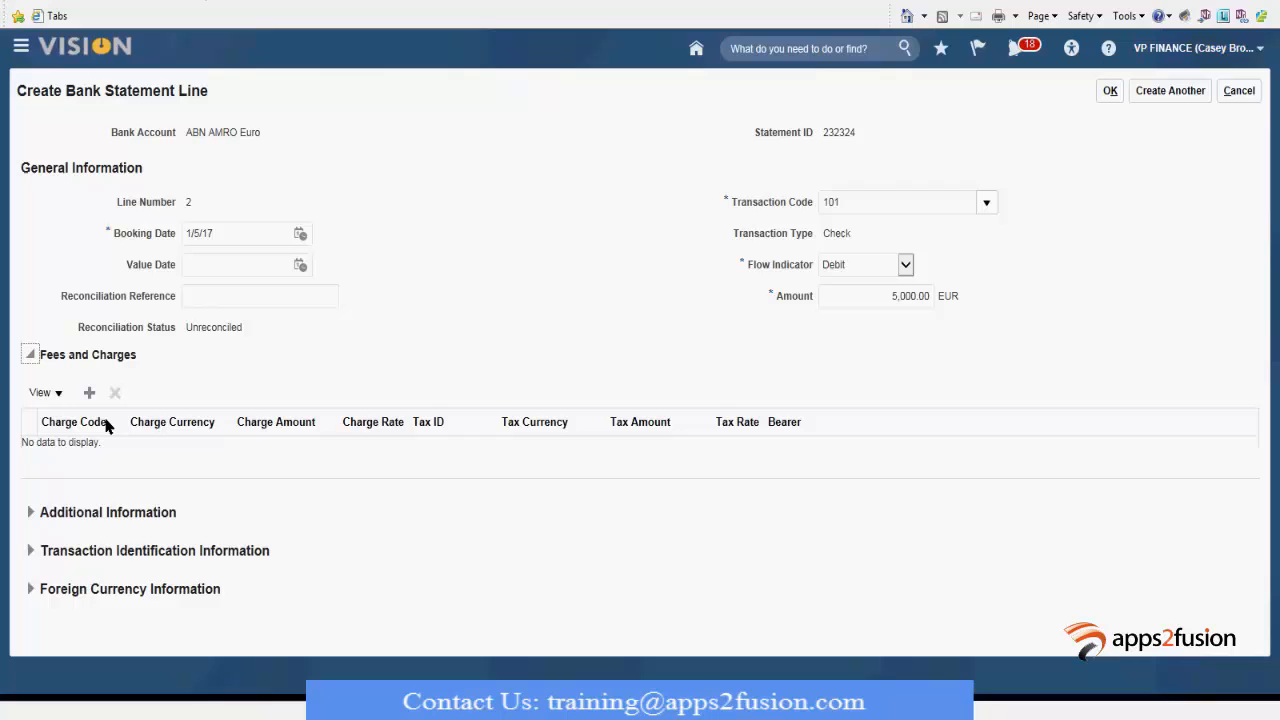
{"action": "mouse_move", "coordinate": [50, 544]}
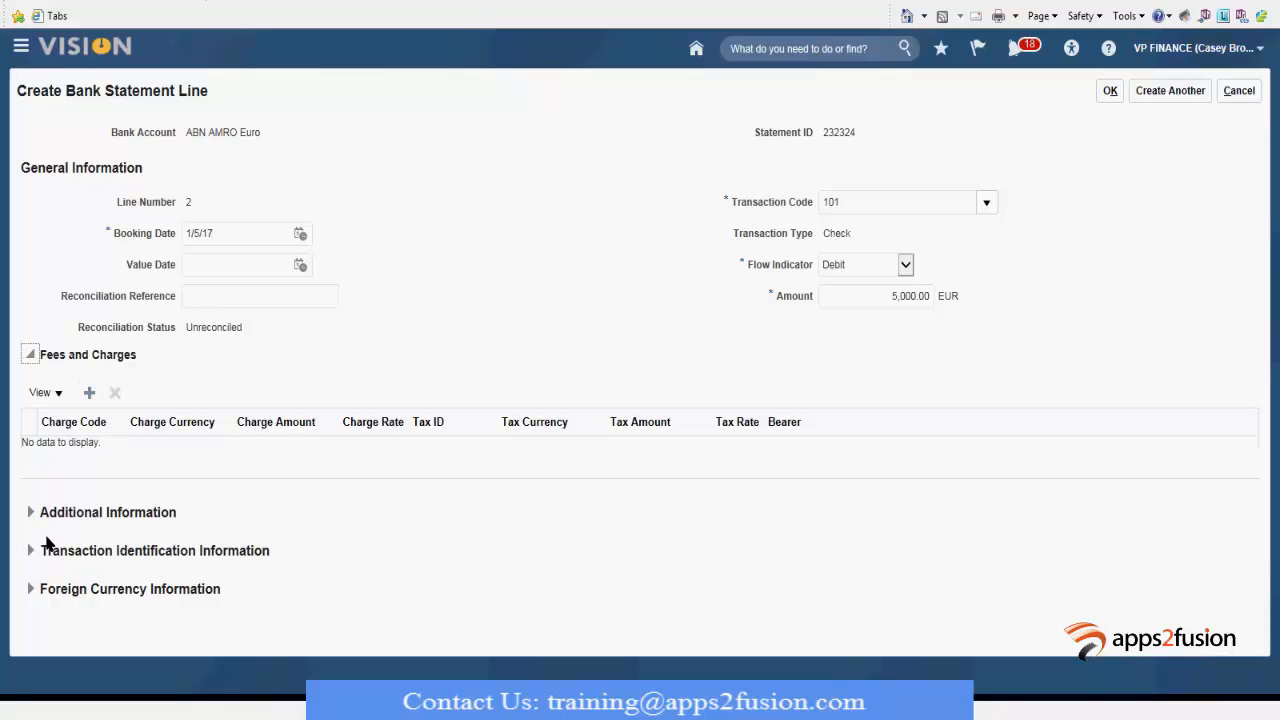
{"action": "left_click", "coordinate": [30, 512]}
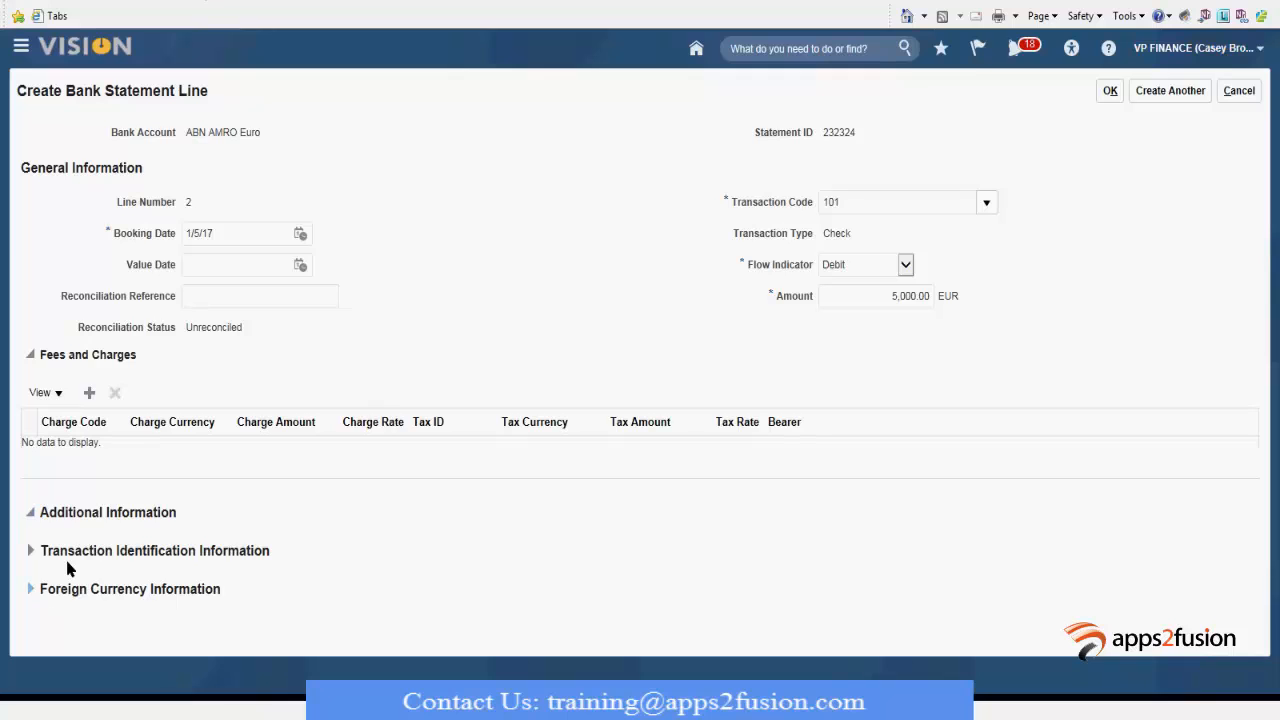
{"action": "left_click", "coordinate": [30, 512]}
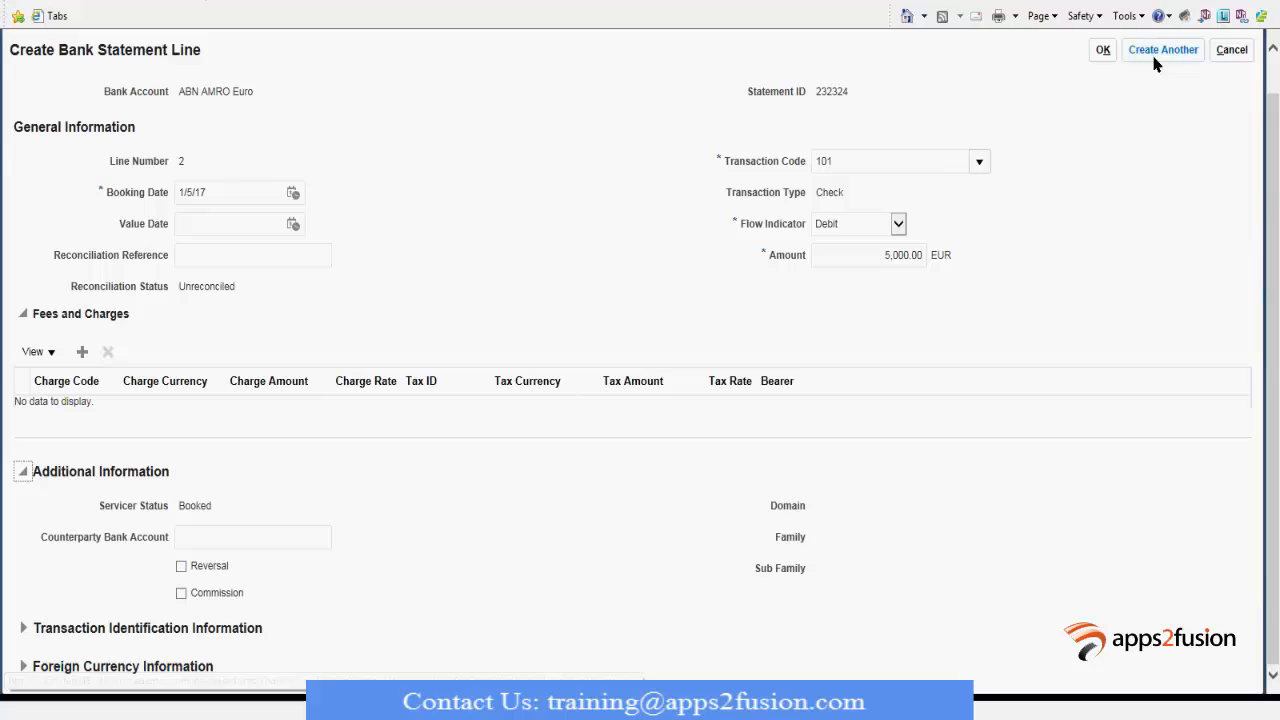
{"action": "mouse_move", "coordinate": [1162, 48]}
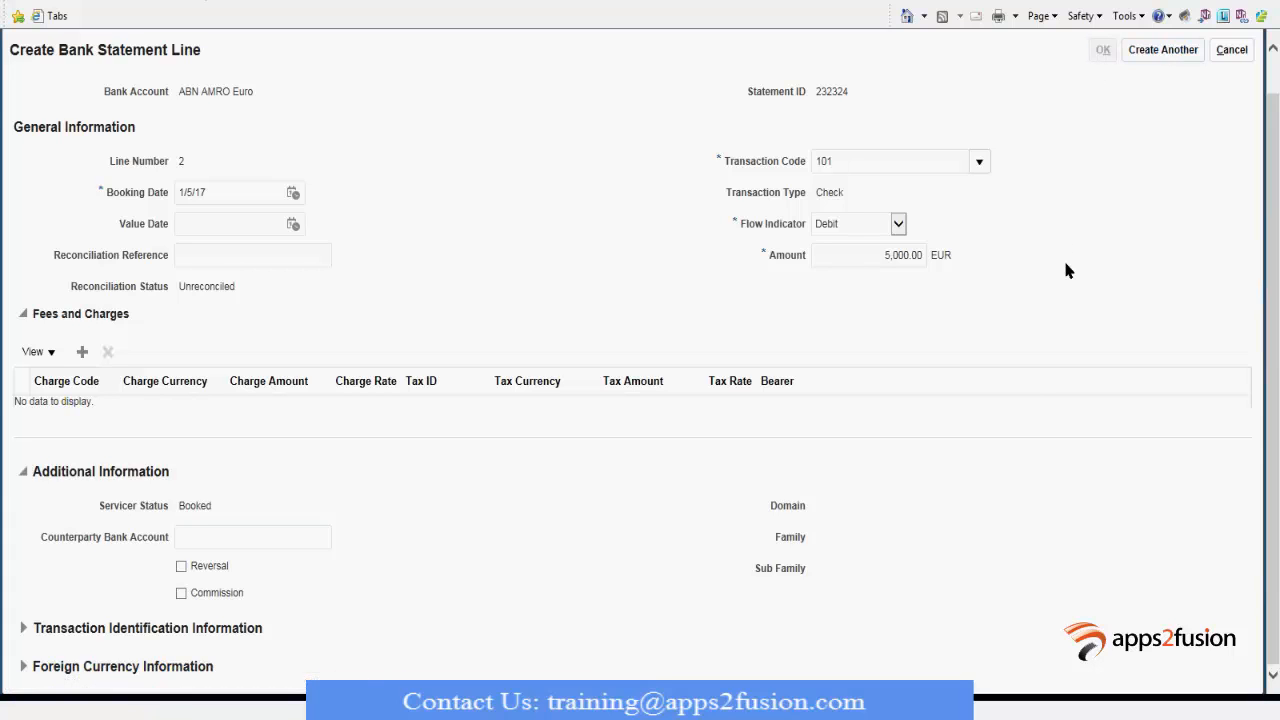
{"action": "left_click", "coordinate": [1100, 48]}
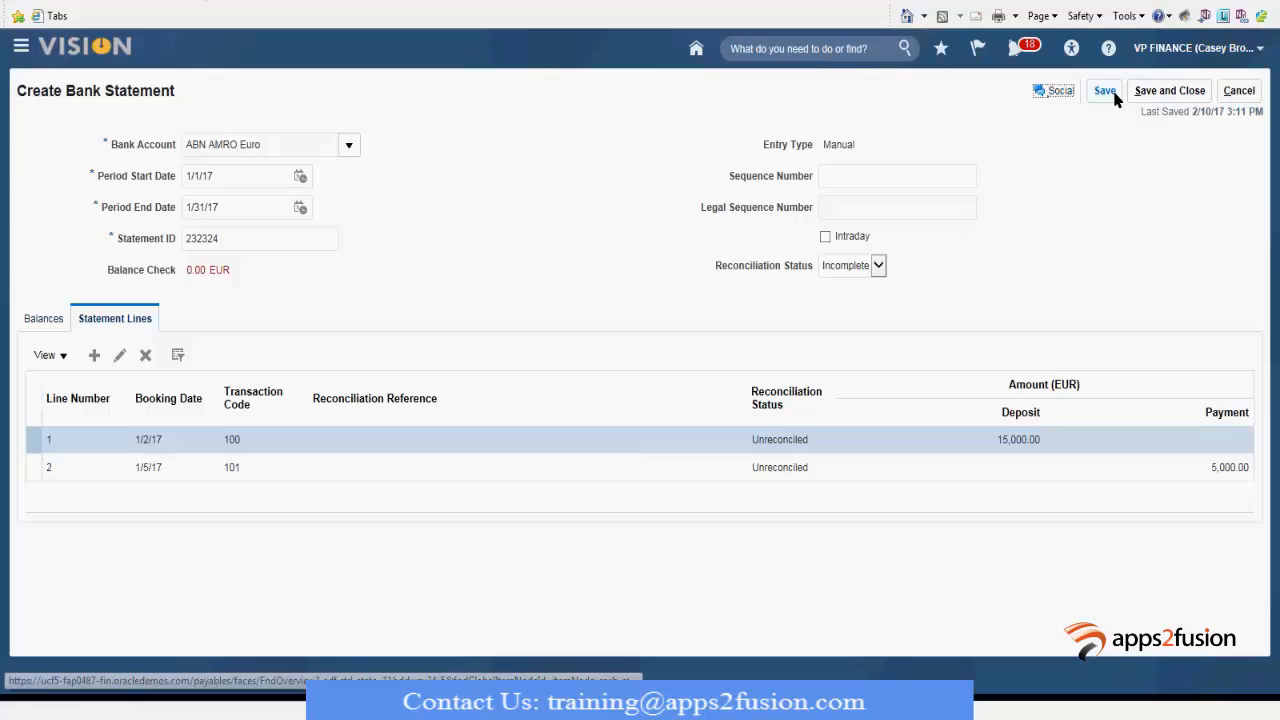
Step: Save the two-line bank statement and close it, returning to the reconciliation overview
{"action": "left_click", "coordinate": [1104, 90]}
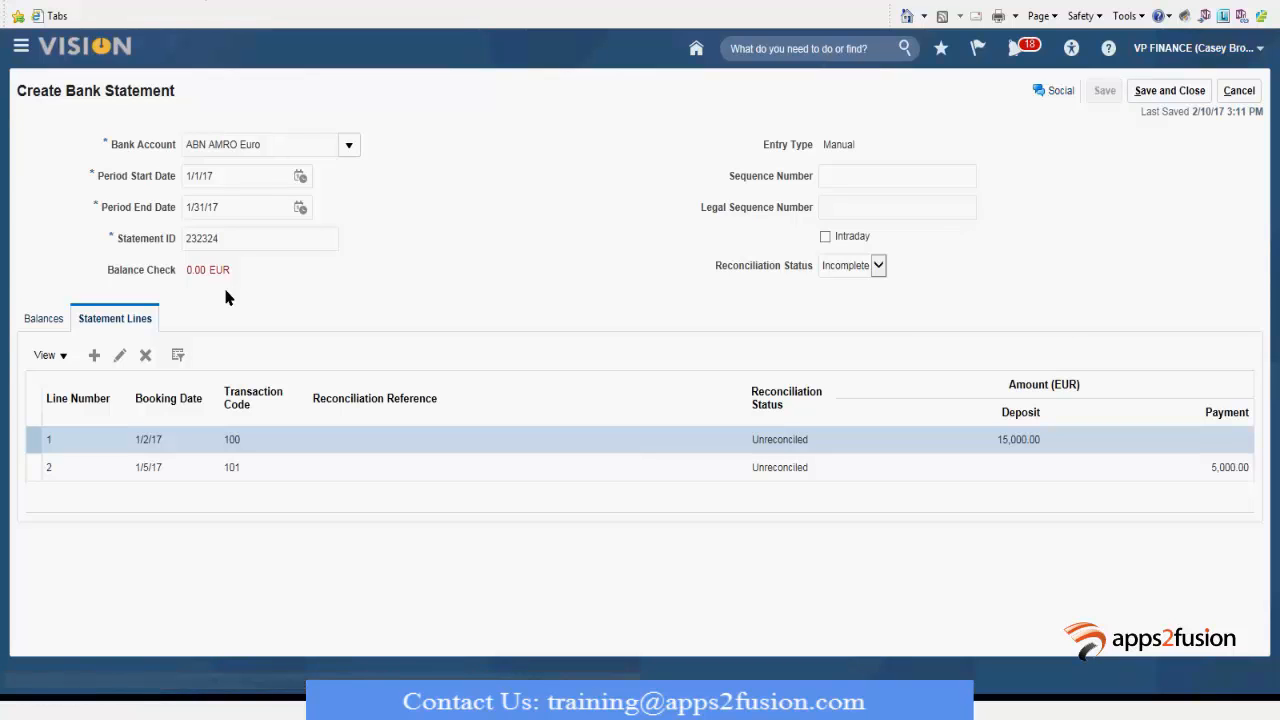
{"action": "left_click", "coordinate": [1104, 90]}
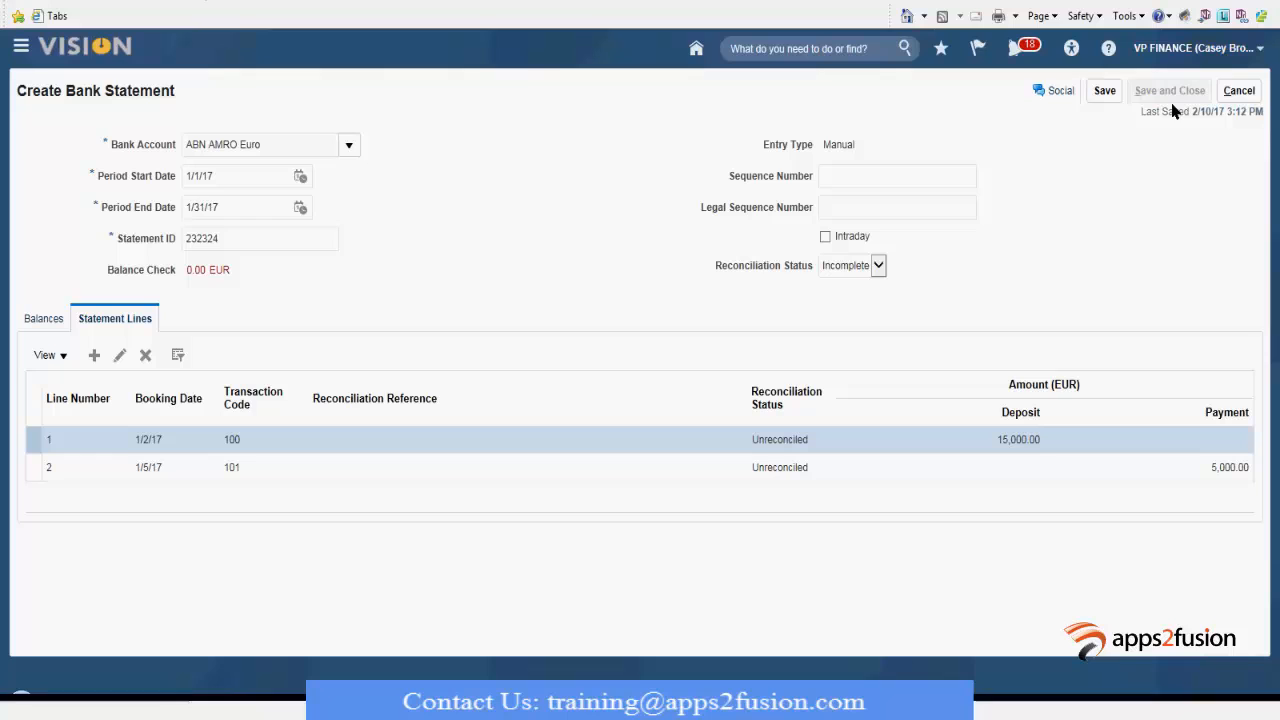
{"action": "left_click", "coordinate": [1104, 90]}
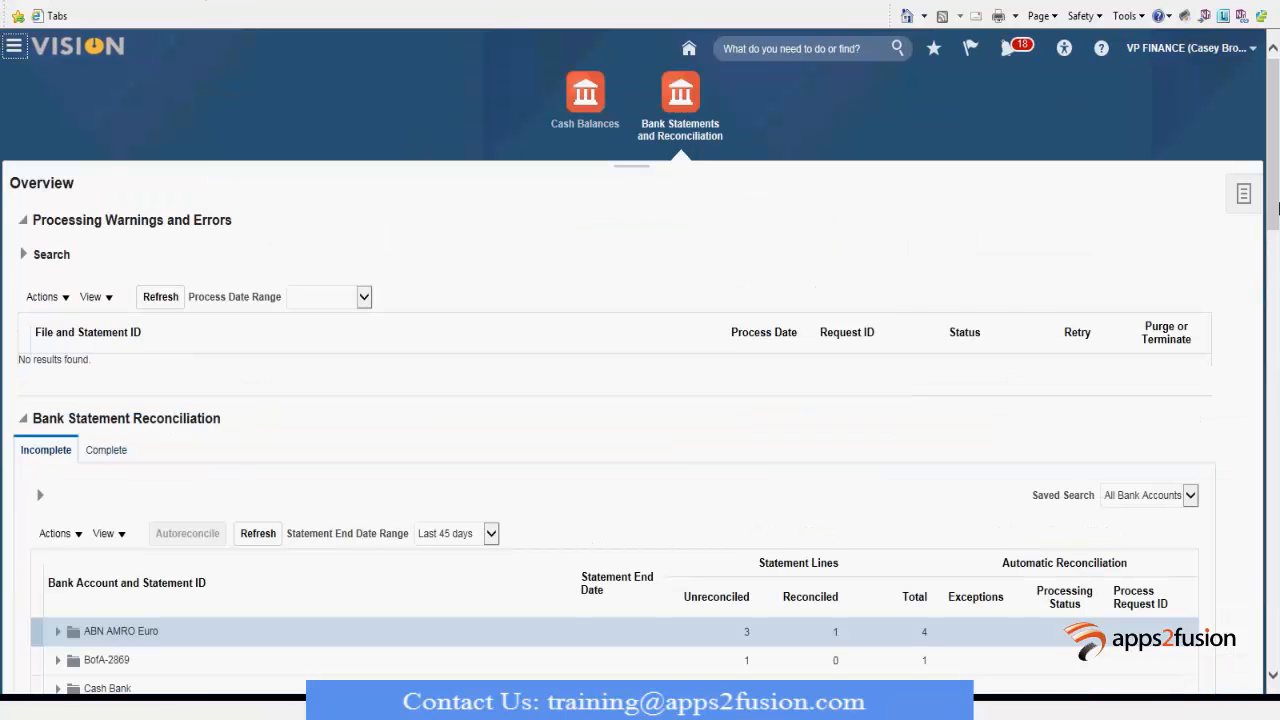
Step: Scroll the reconciliation overview and open its task list of bank statement tasks
{"action": "scroll", "scroll_direction": "down", "scroll_amount": 3}
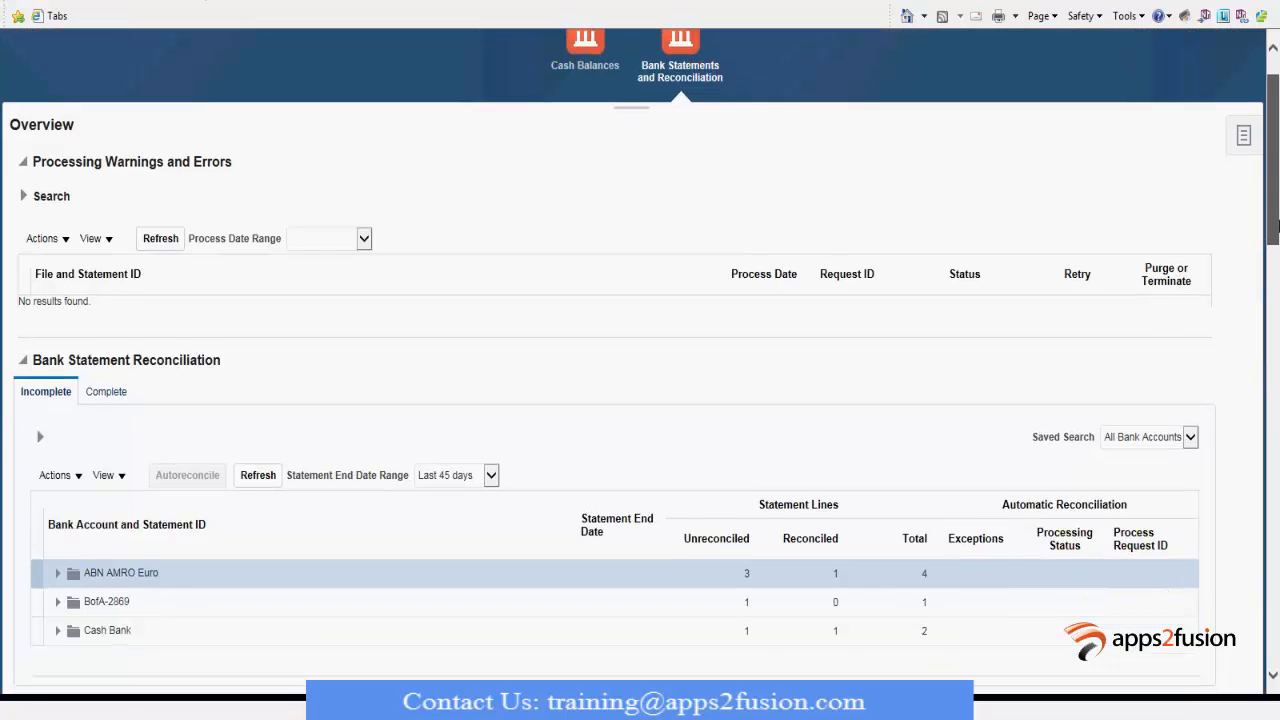
{"action": "scroll", "scroll_direction": "down", "scroll_amount": 3}
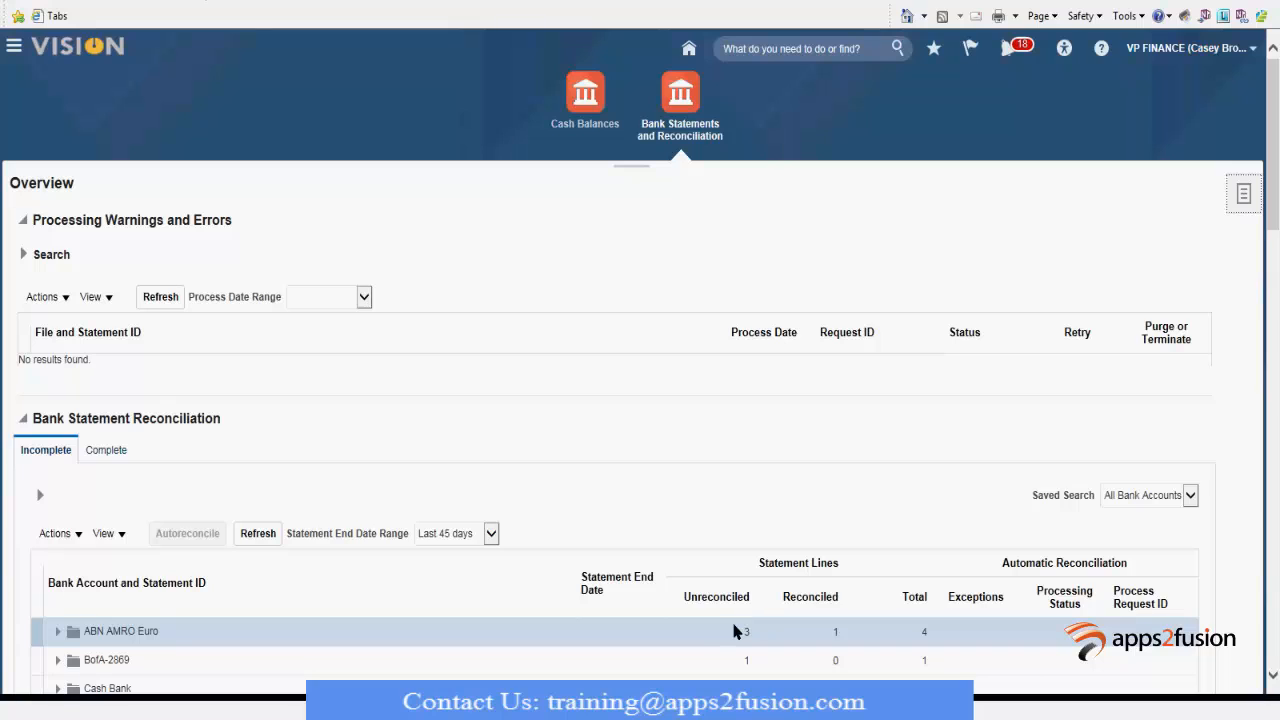
{"action": "left_click", "coordinate": [1244, 192]}
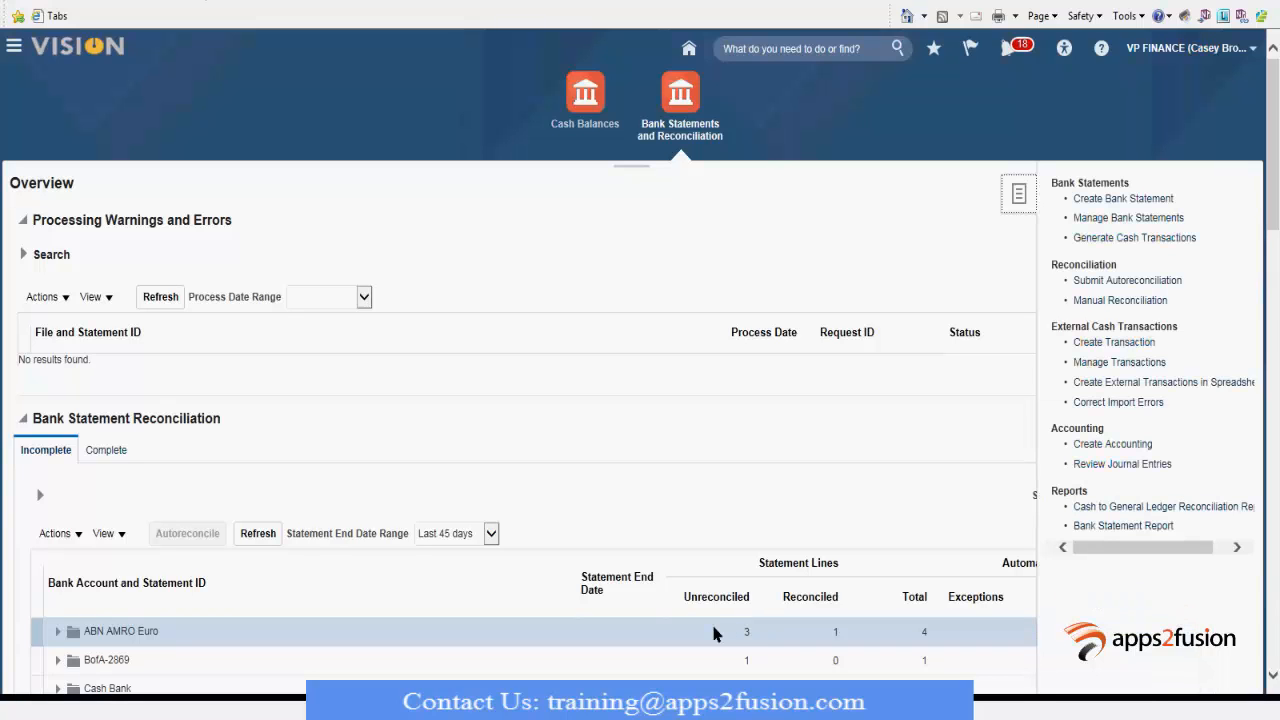
{"action": "mouse_move", "coordinate": [756, 638]}
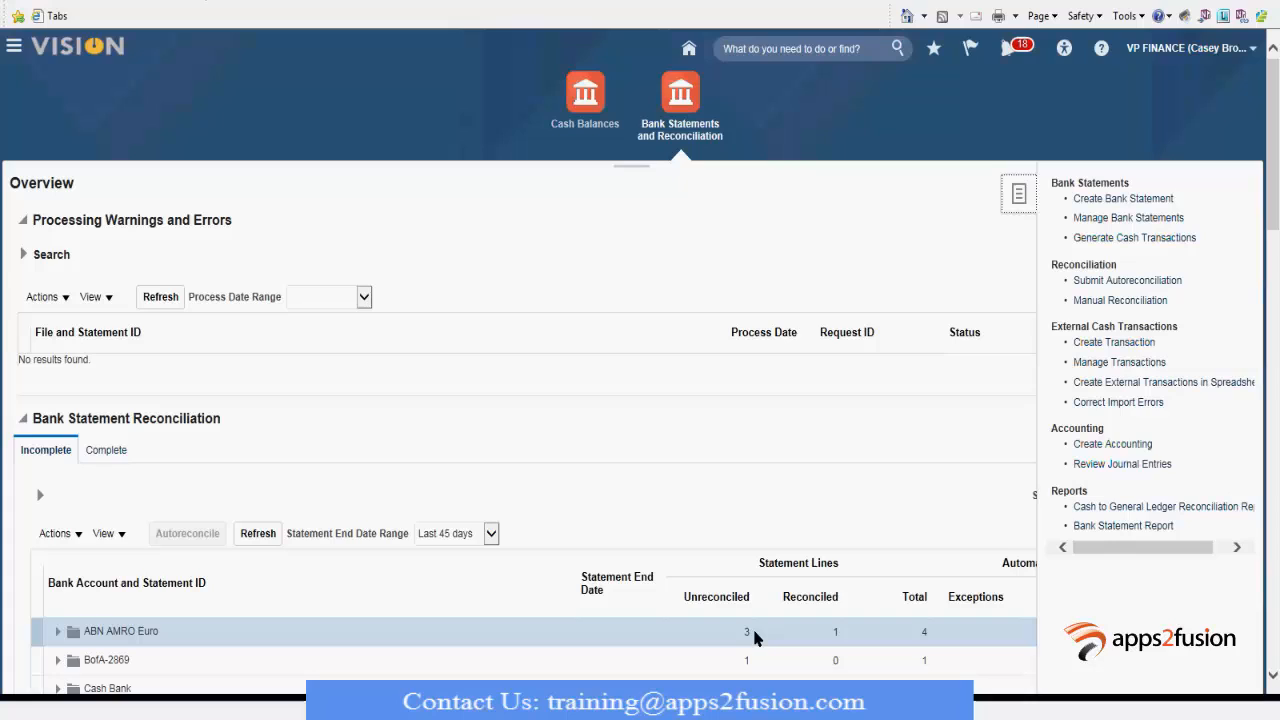
{"action": "mouse_move", "coordinate": [1160, 222]}
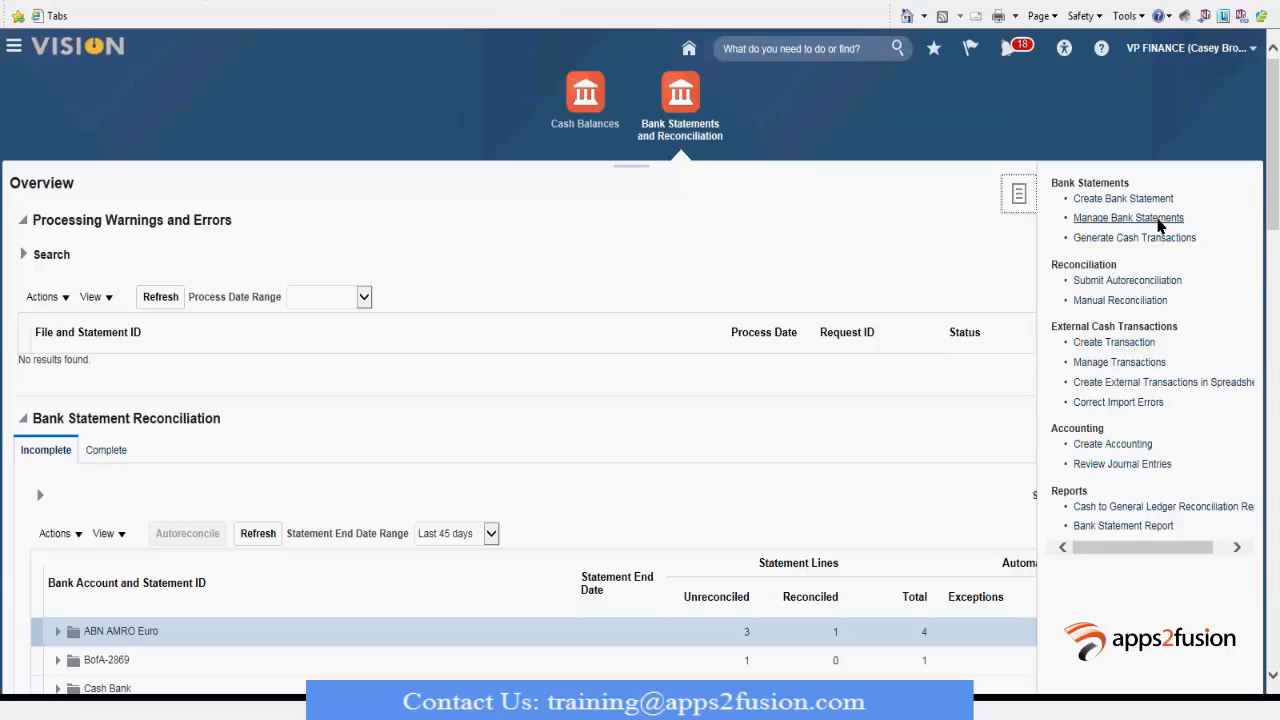
{"action": "mouse_move", "coordinate": [910, 280]}
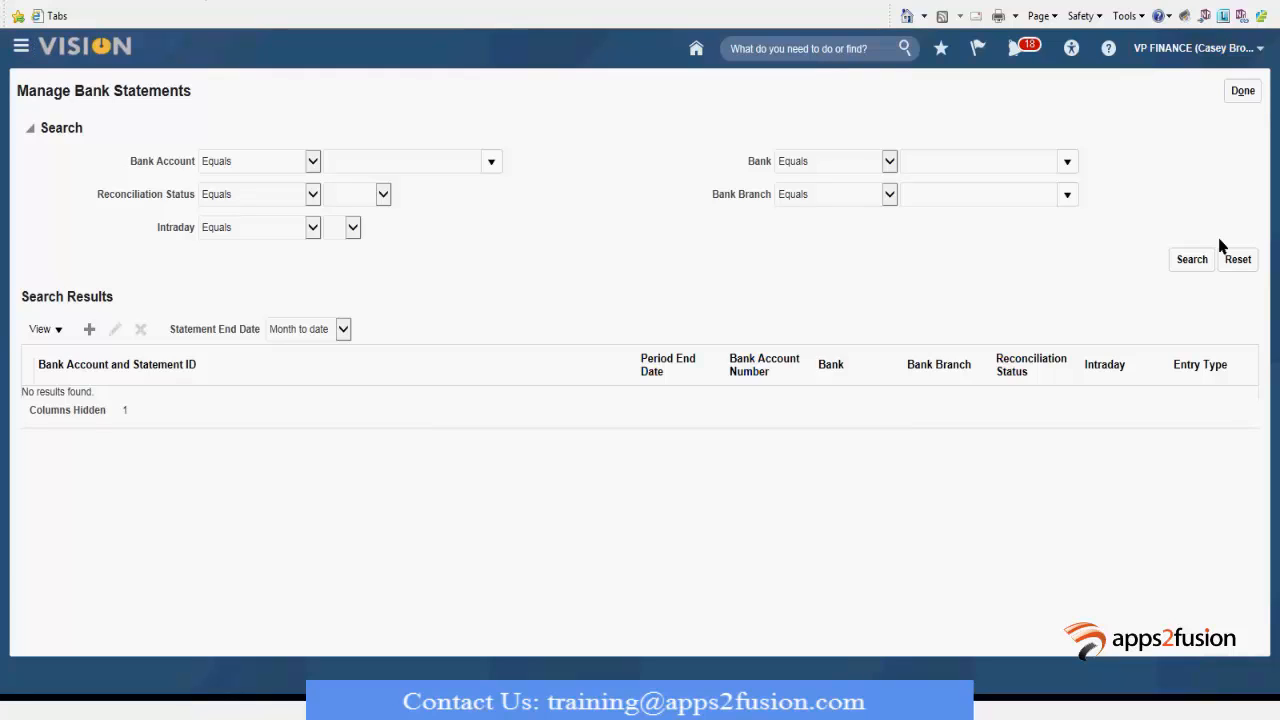
Step: Search all bank statements without the end-date filter and expand ABN AMRO Euro to statement 232324
{"action": "left_click", "coordinate": [1192, 260]}
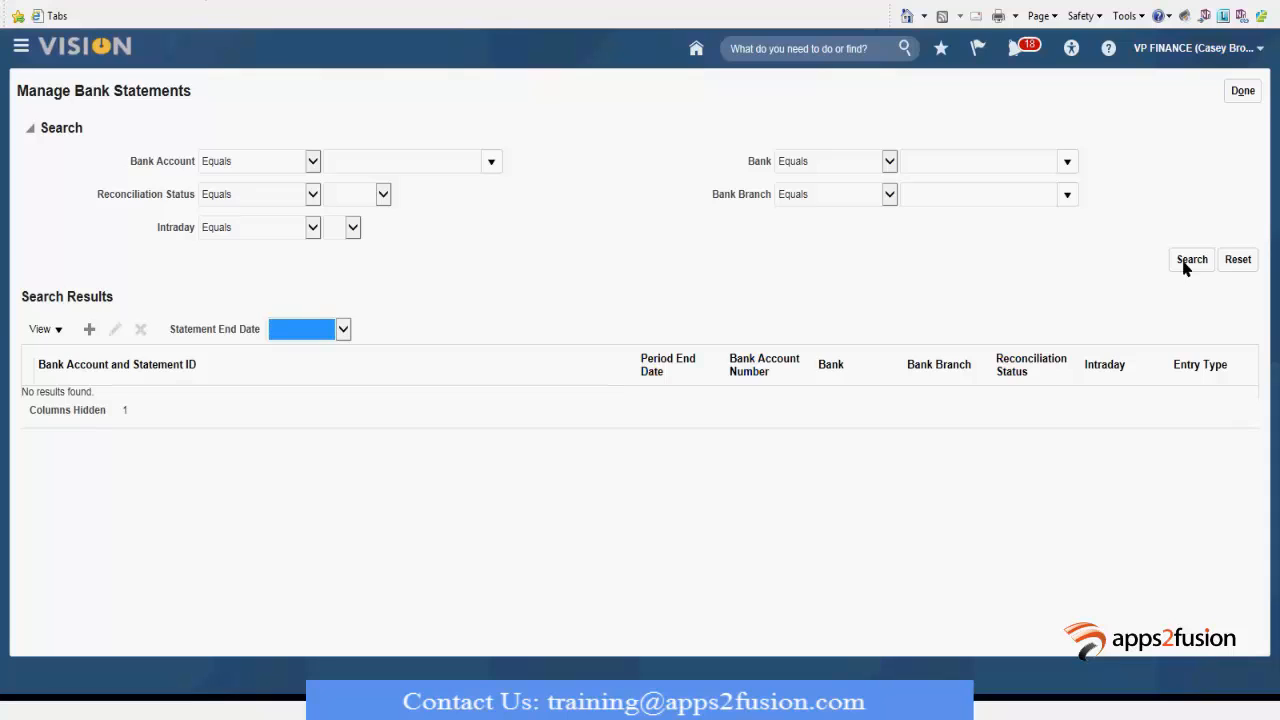
{"action": "left_click", "coordinate": [1192, 260]}
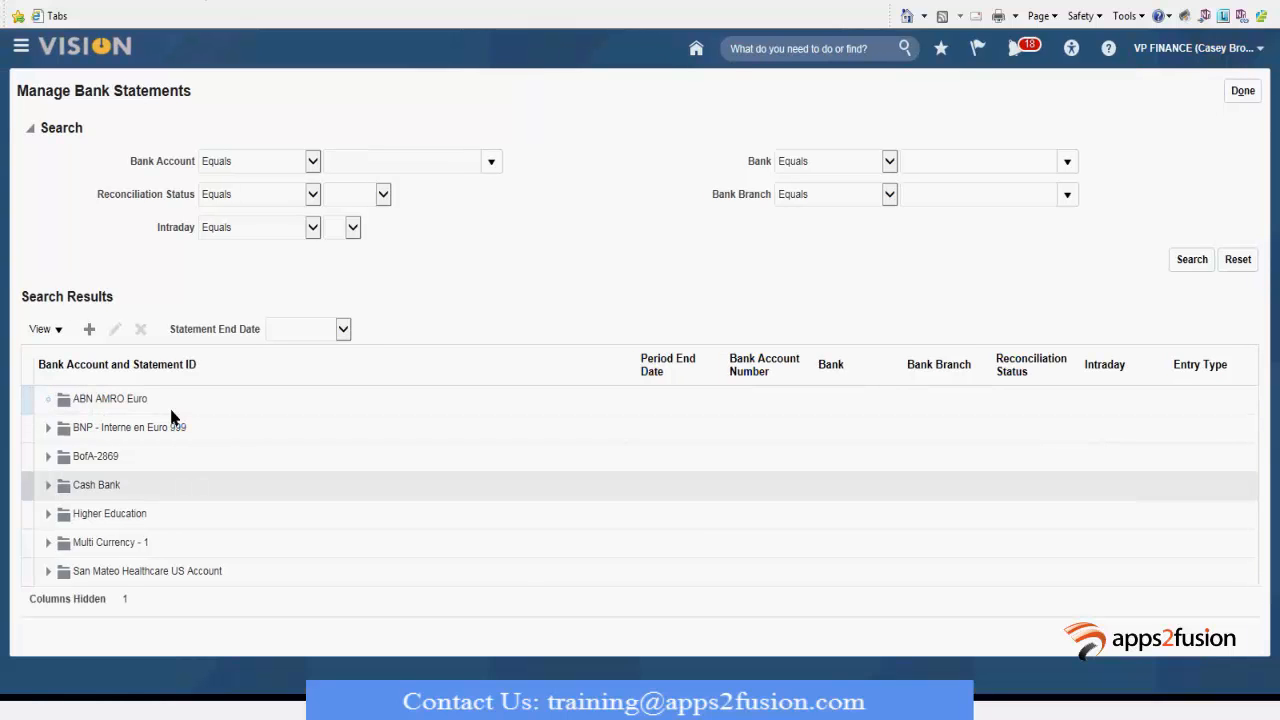
{"action": "mouse_move", "coordinate": [124, 412]}
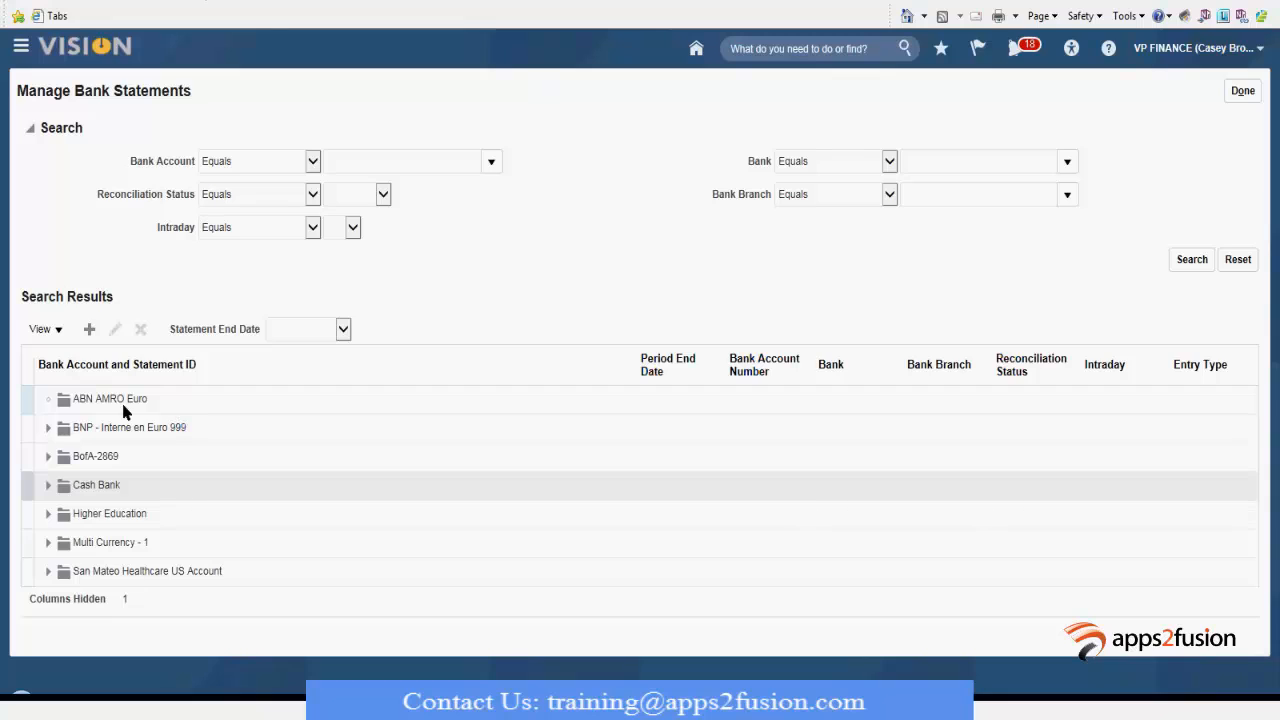
{"action": "left_click", "coordinate": [48, 398]}
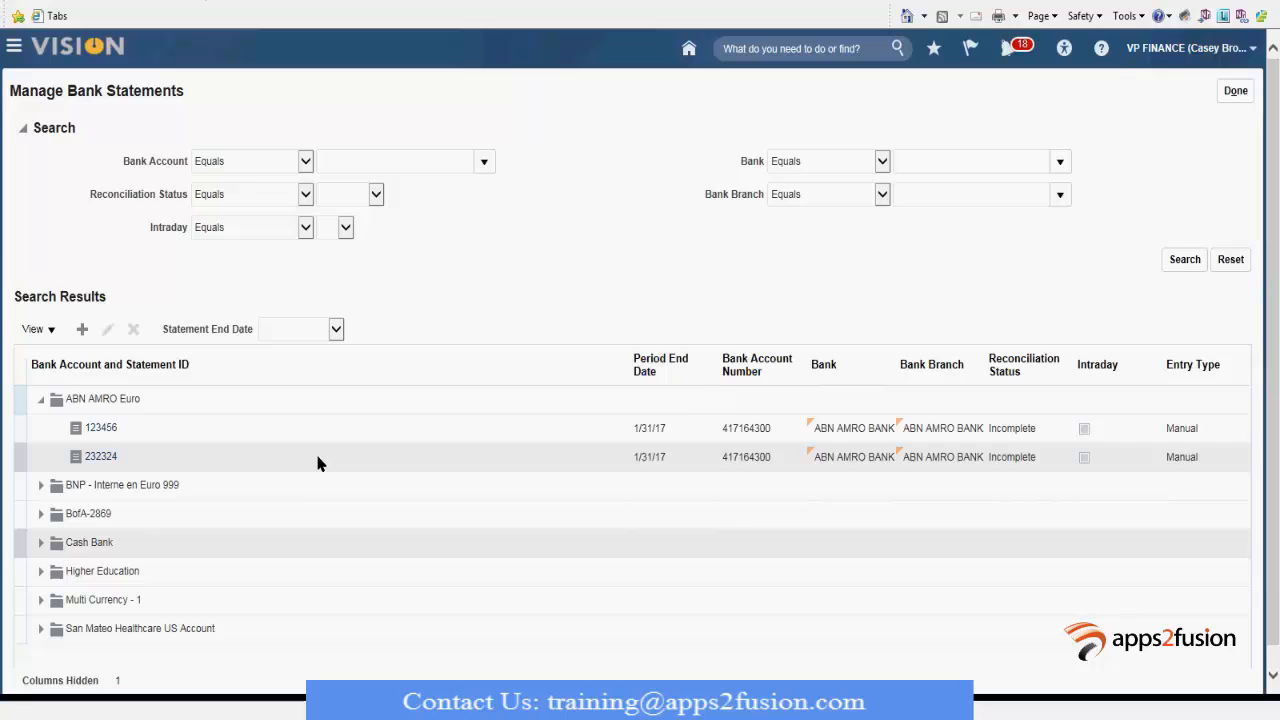
{"action": "left_click", "coordinate": [100, 456]}
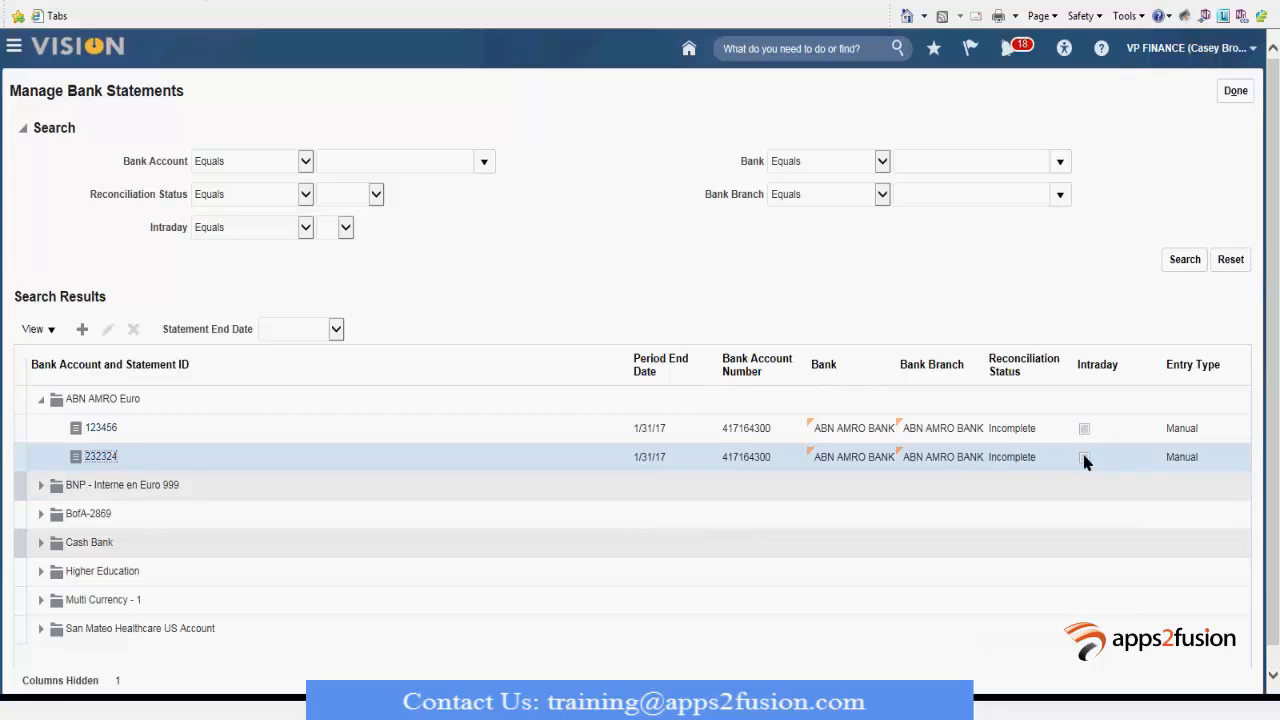